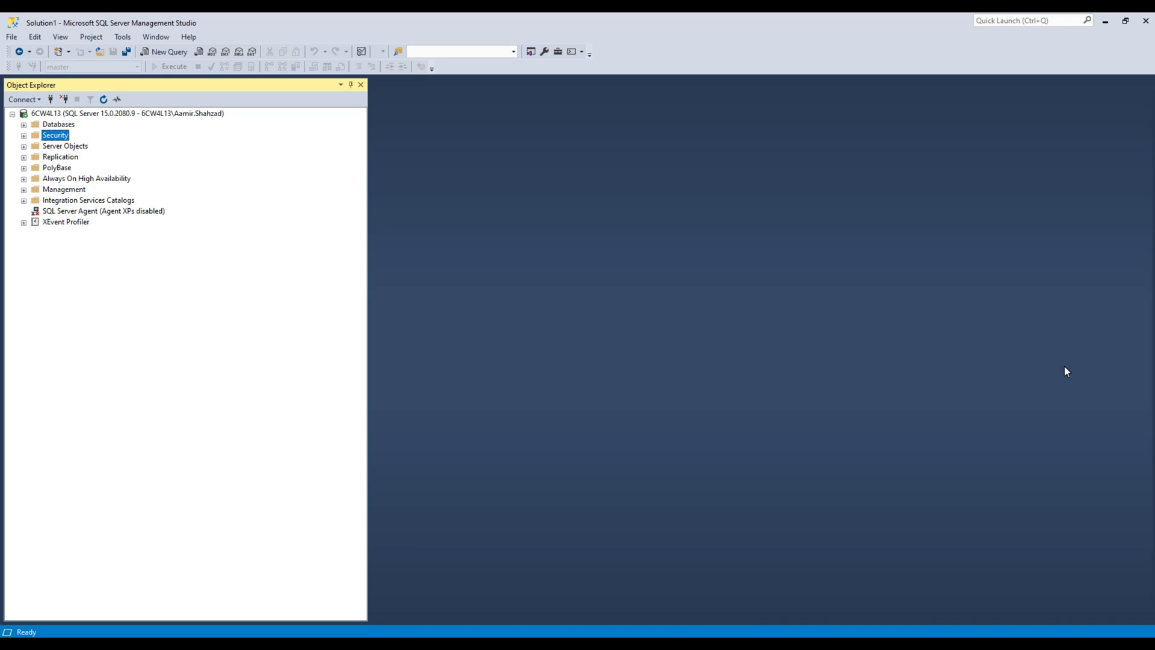
pyautogui.moveTo(263, 245)
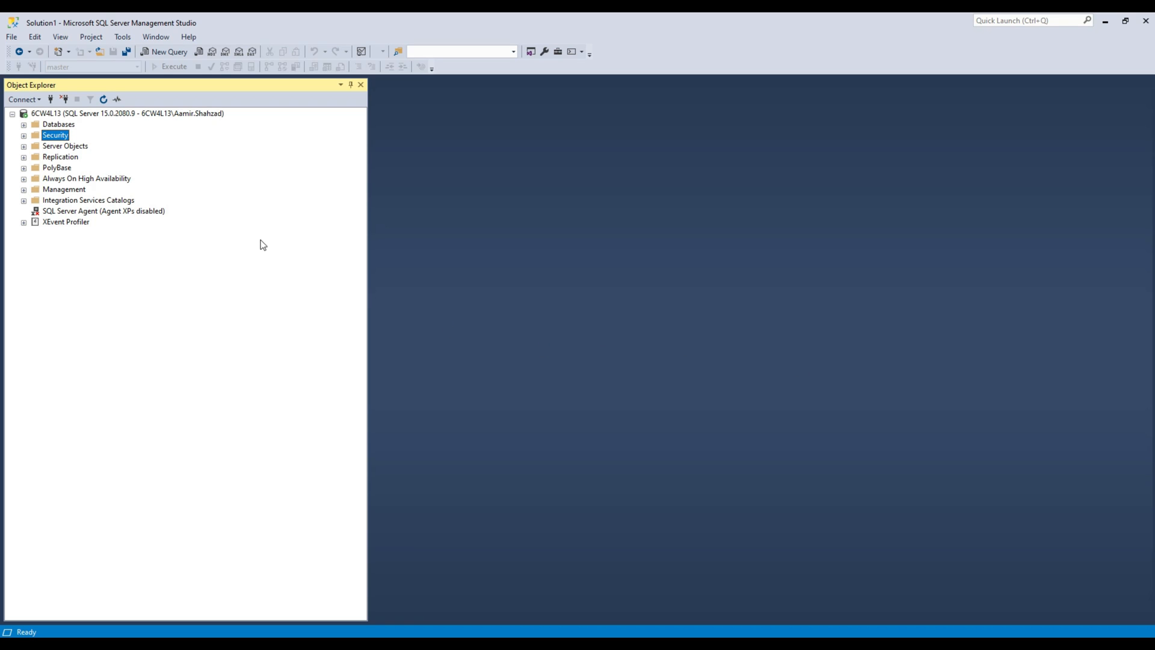
pyautogui.moveTo(253, 262)
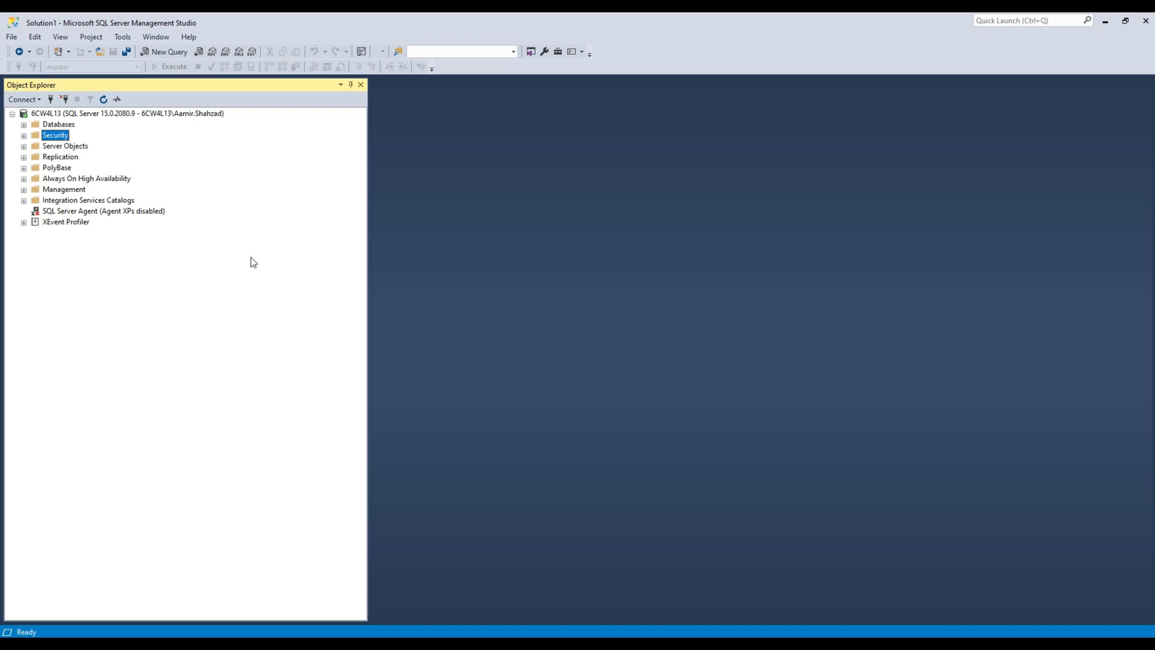
# Step: Browse the Security node's logins in Object Explorer, then select Databases
pyautogui.click(24, 135)
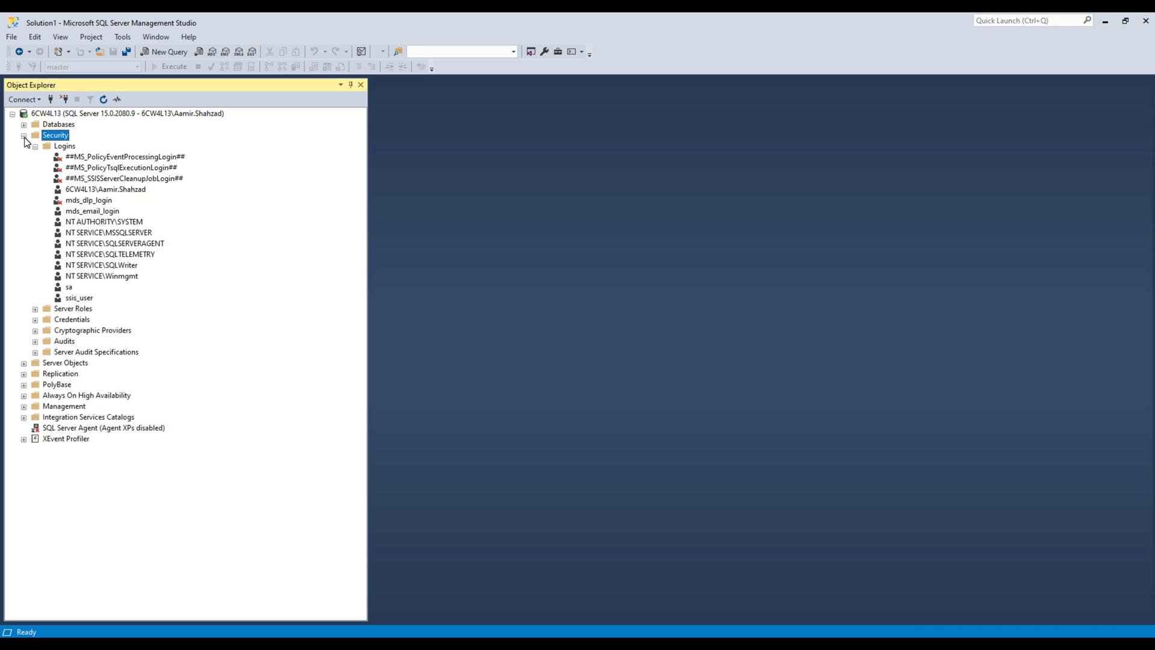
pyautogui.click(36, 145)
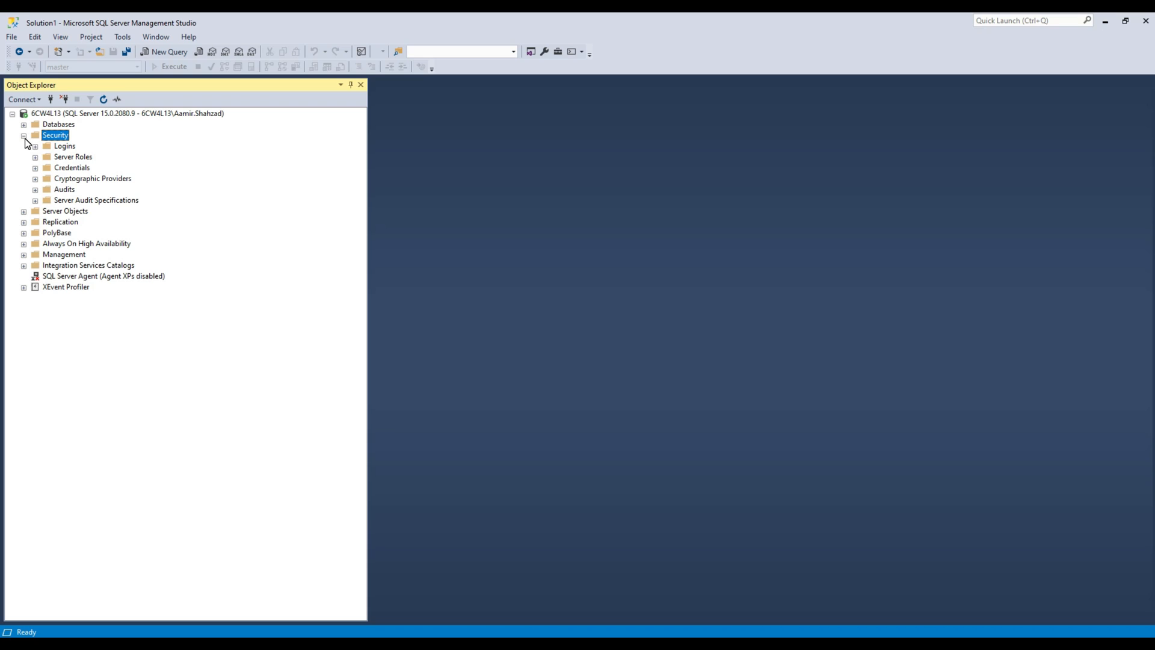
pyautogui.click(24, 134)
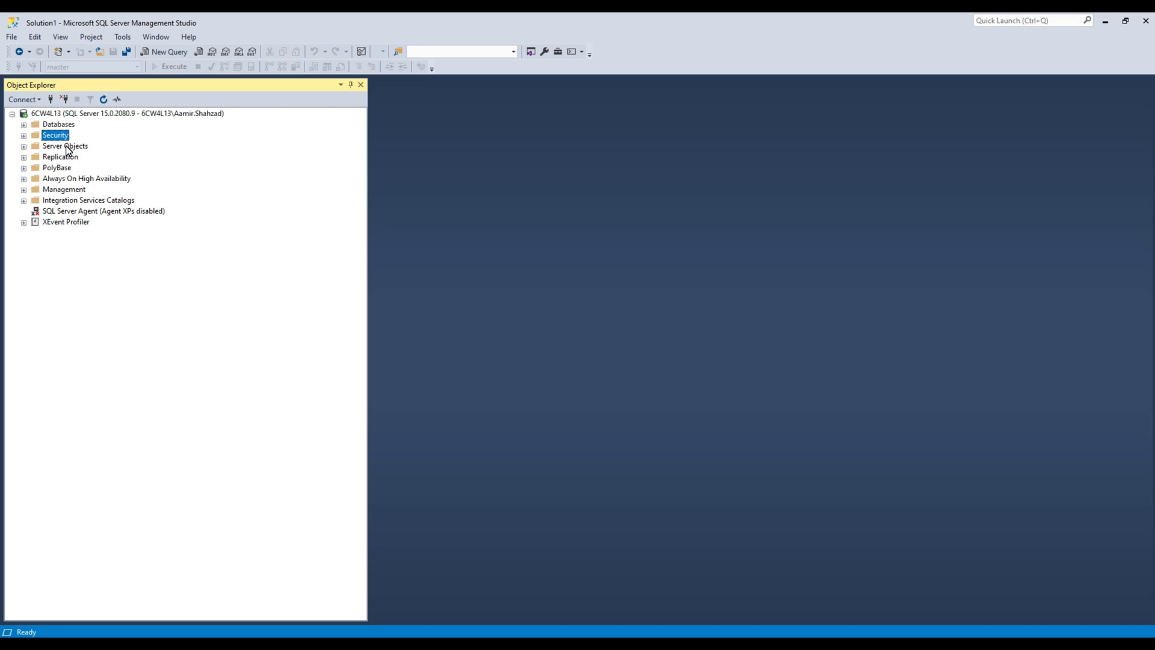
pyautogui.click(58, 124)
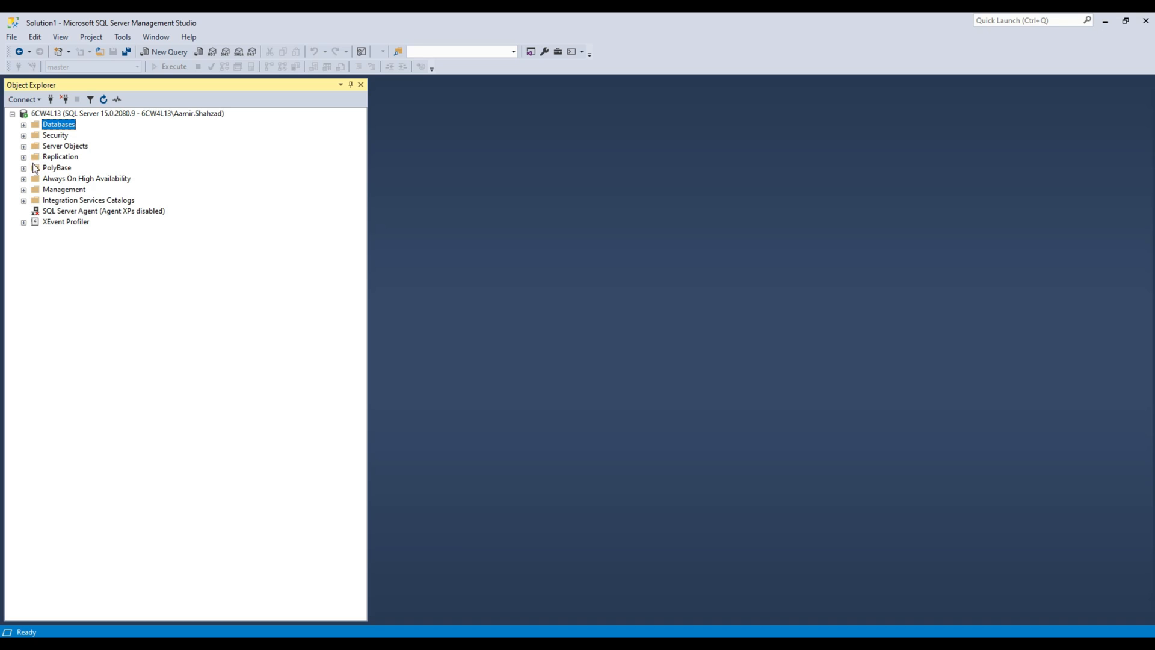
pyautogui.moveTo(72, 184)
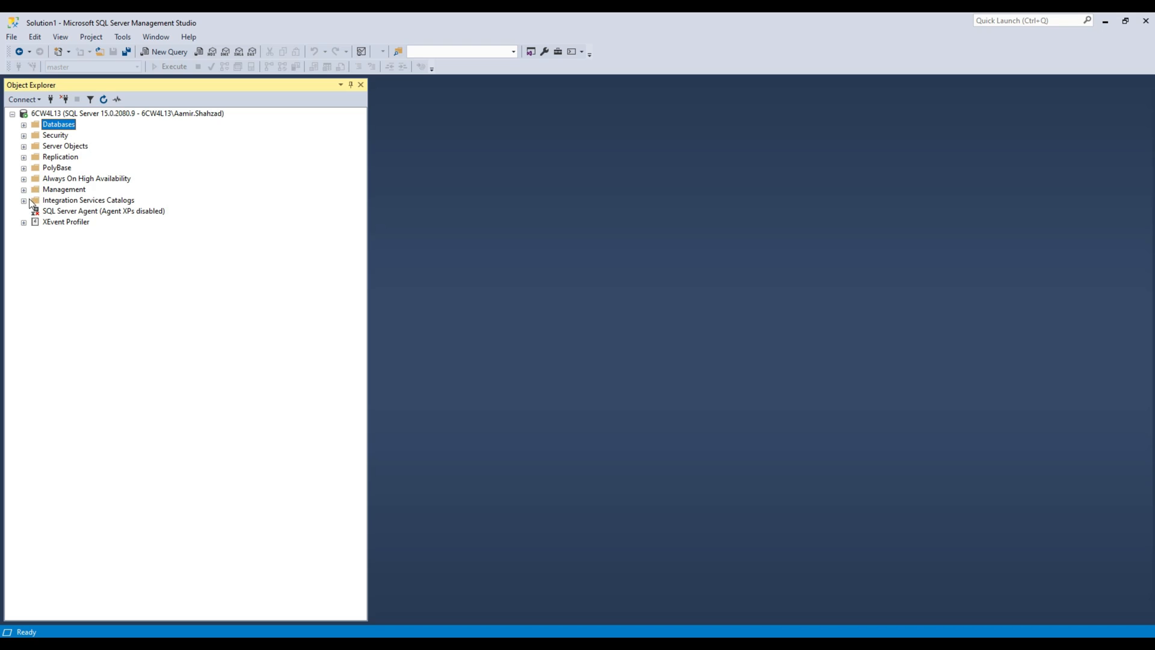
# Step: Expand Integration Services Catalogs through SSISDB and SSISPackages to list the Myproject project
pyautogui.click(88, 199)
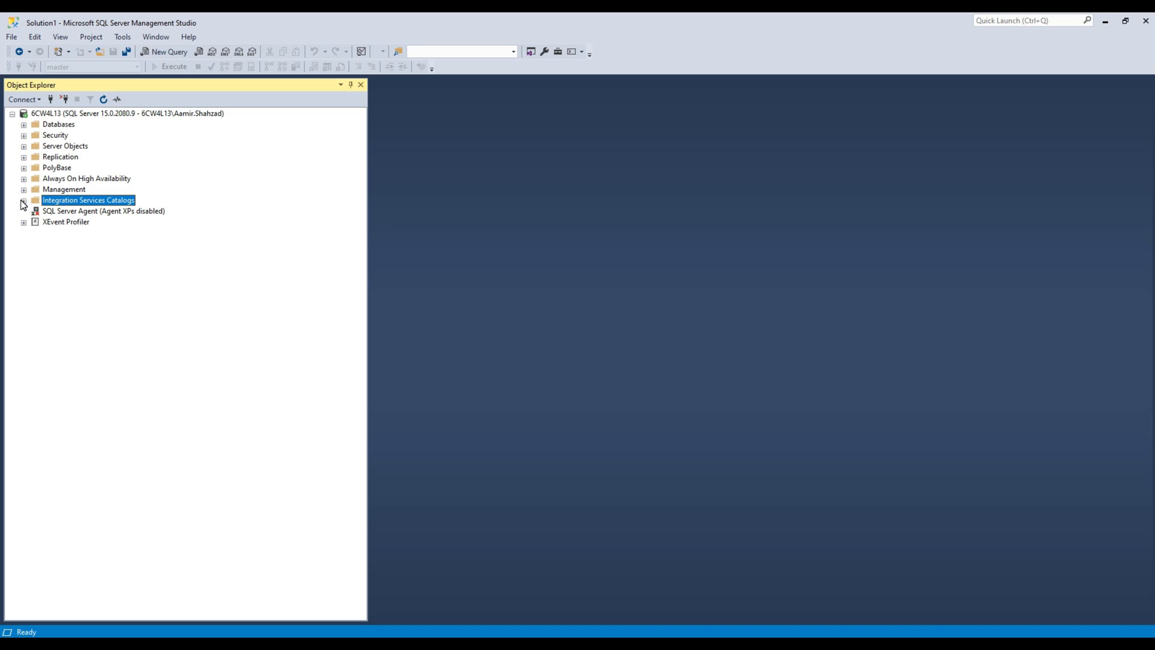
pyautogui.click(23, 200)
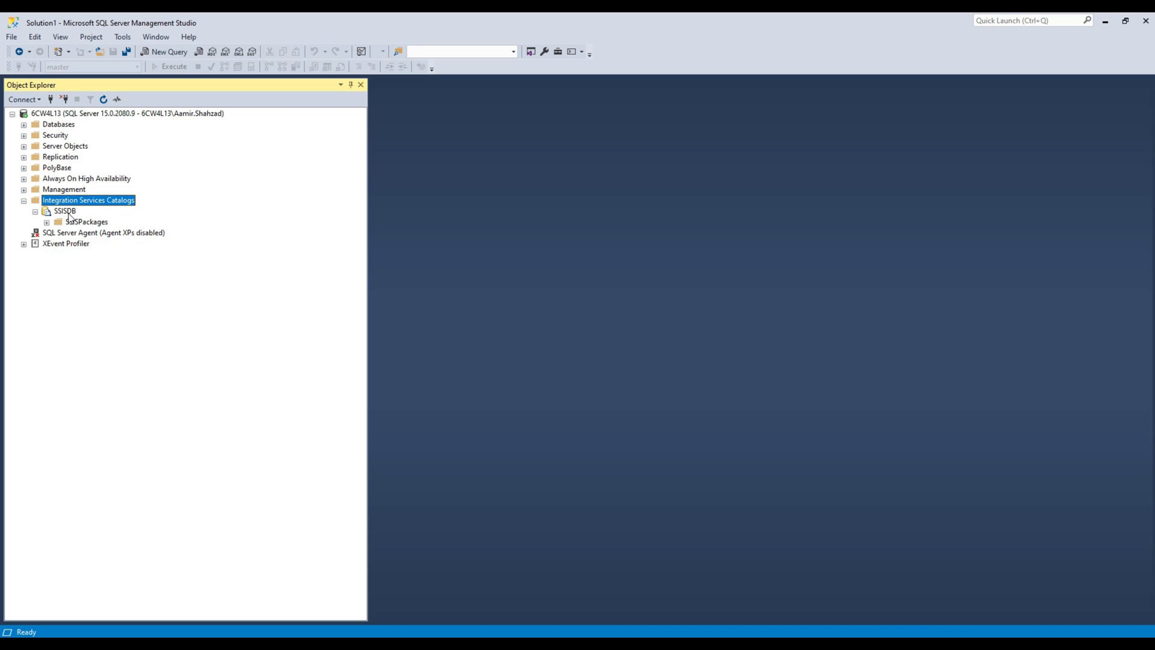
pyautogui.click(64, 210)
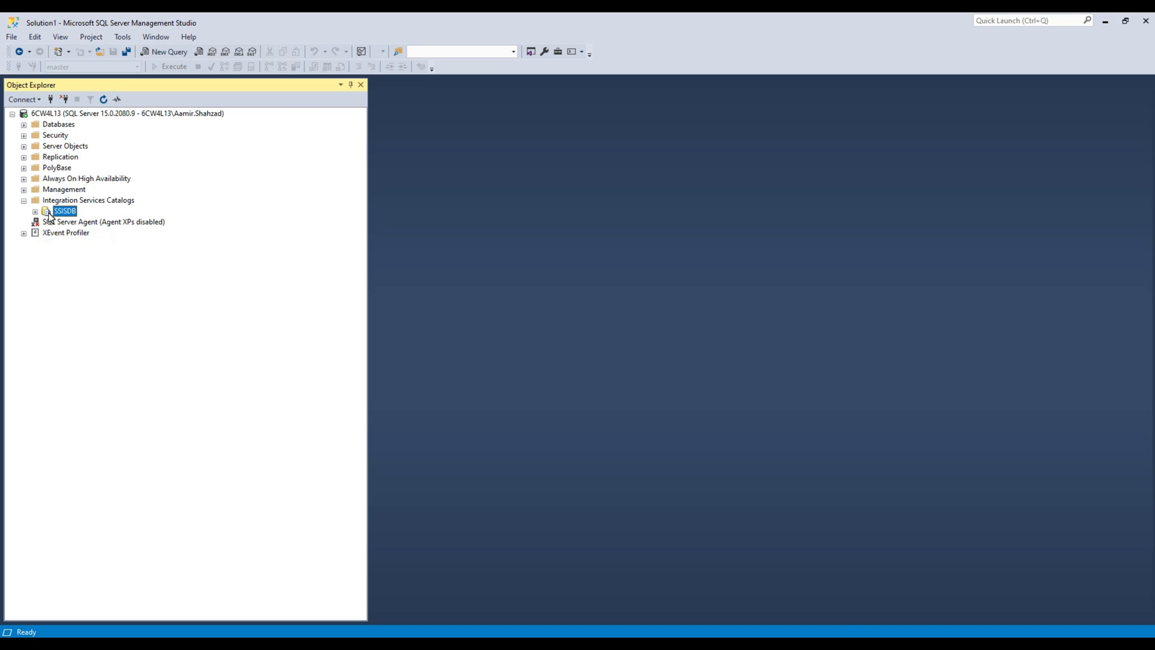
pyautogui.click(36, 211)
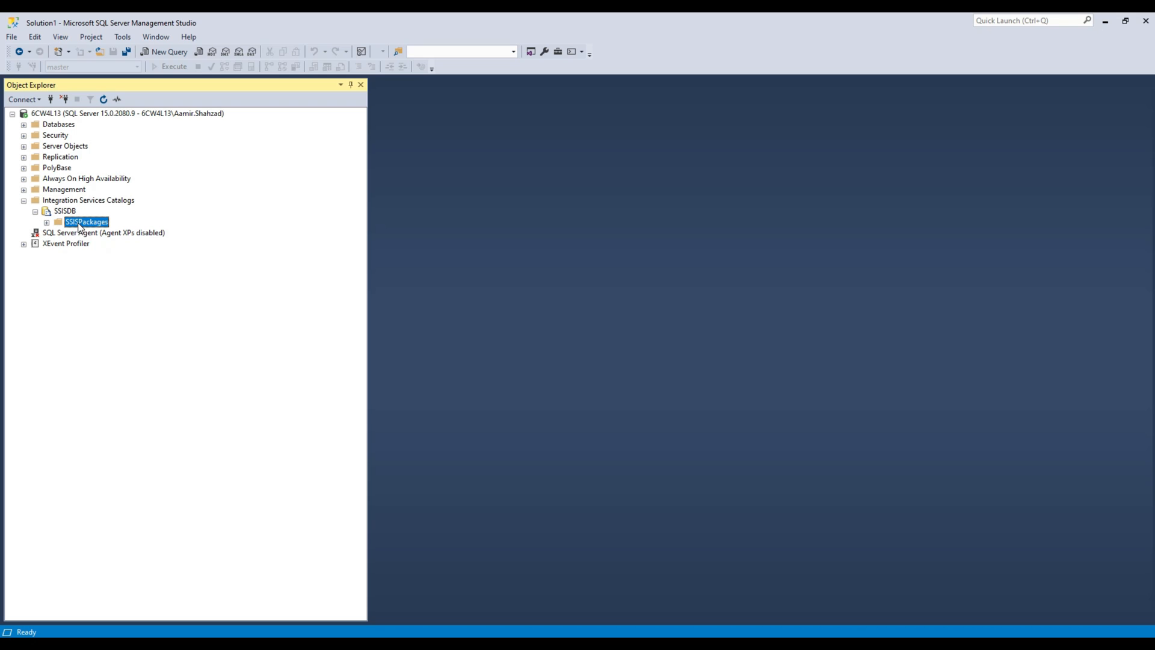
pyautogui.click(46, 222)
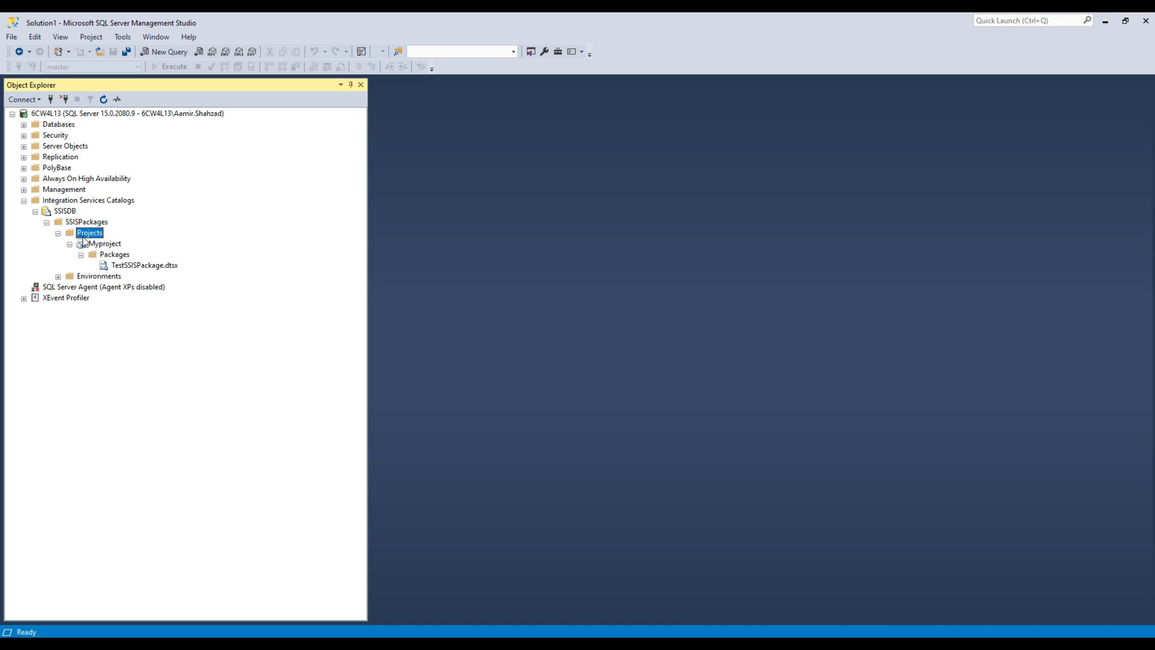
pyautogui.click(80, 243)
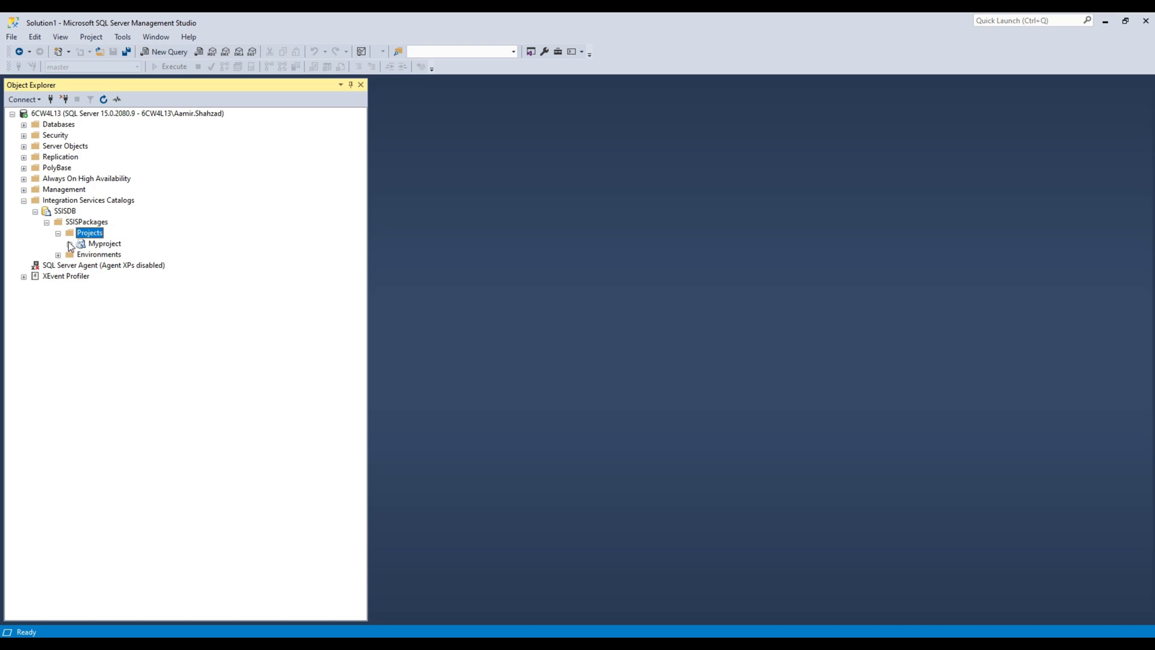
# Step: Create a catalog folder named MyTestSSISPAckages under SSISDB
pyautogui.rightClick(65, 210)
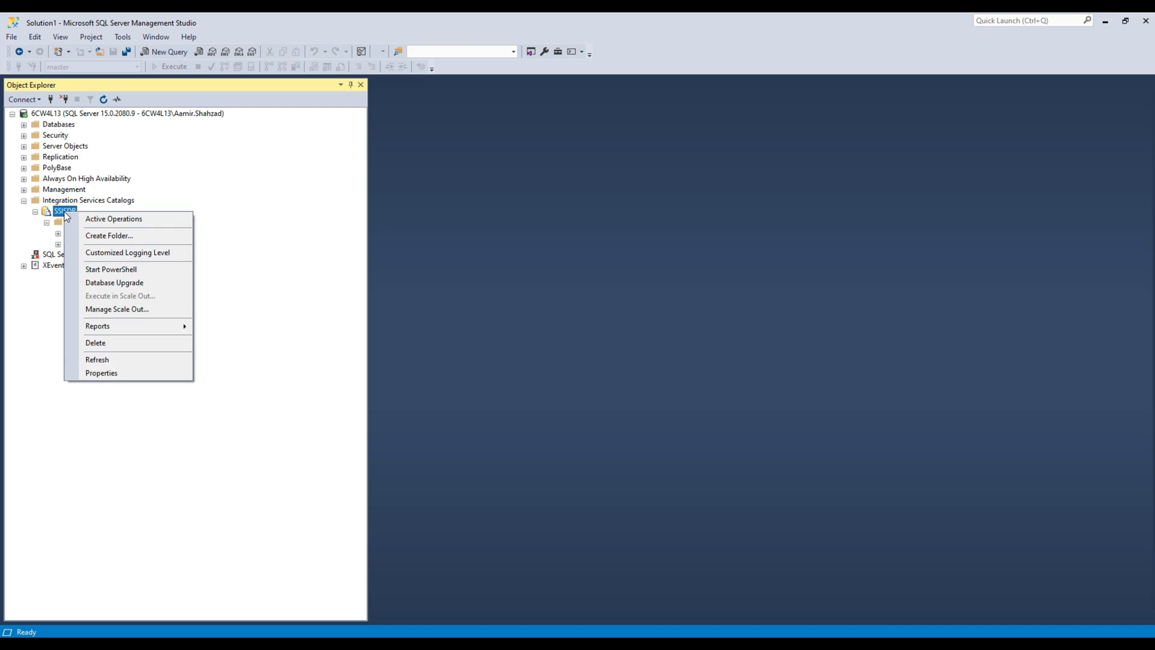
pyautogui.moveTo(109, 236)
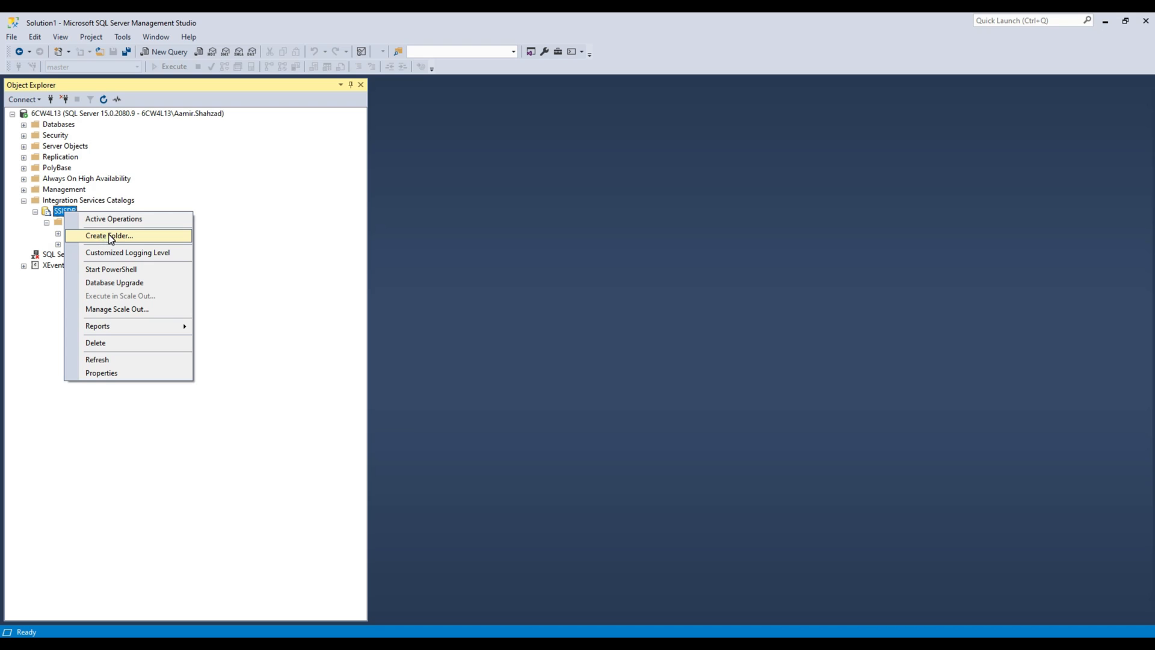
pyautogui.click(108, 236)
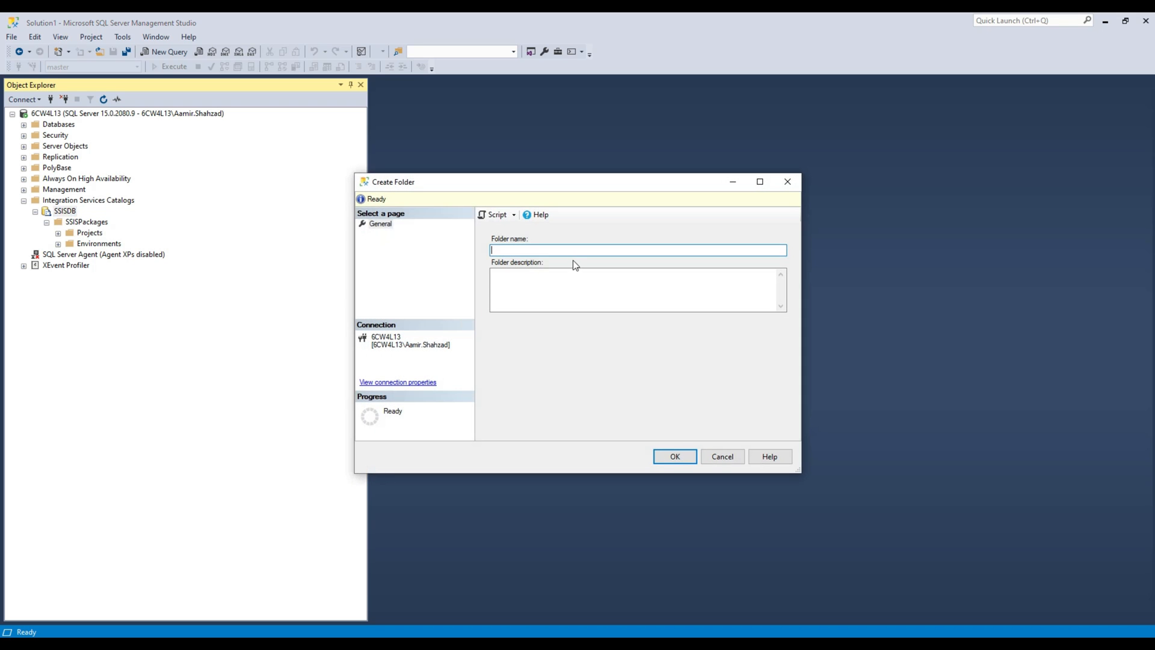
pyautogui.write('MyTe')
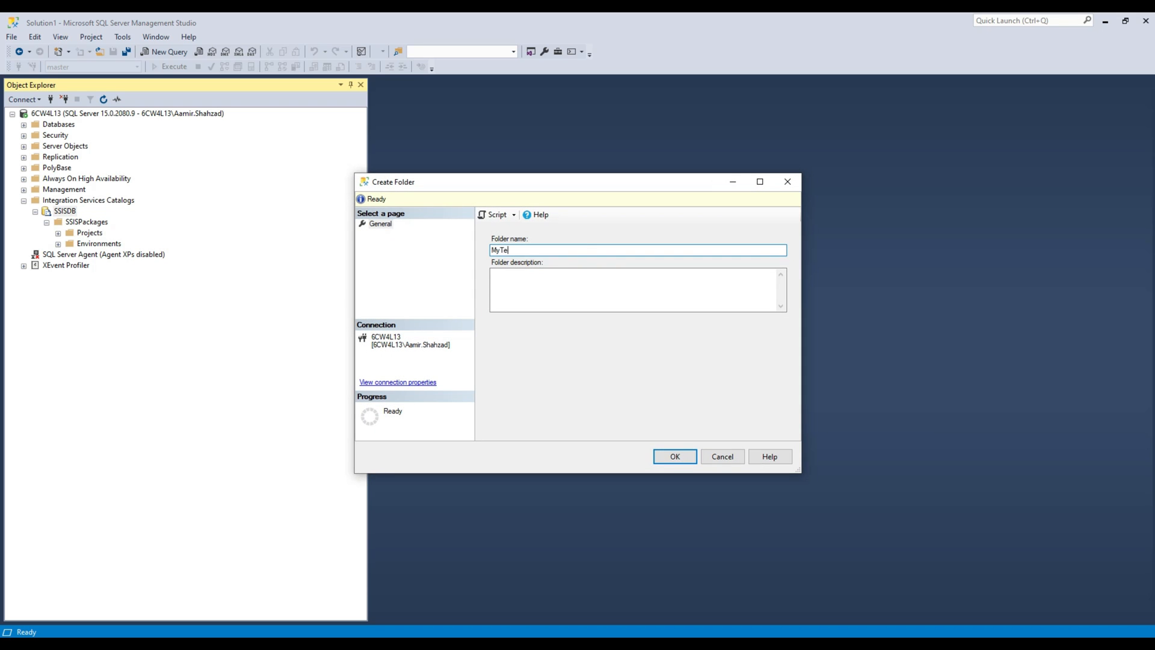
pyautogui.write('stSSISPAckages')
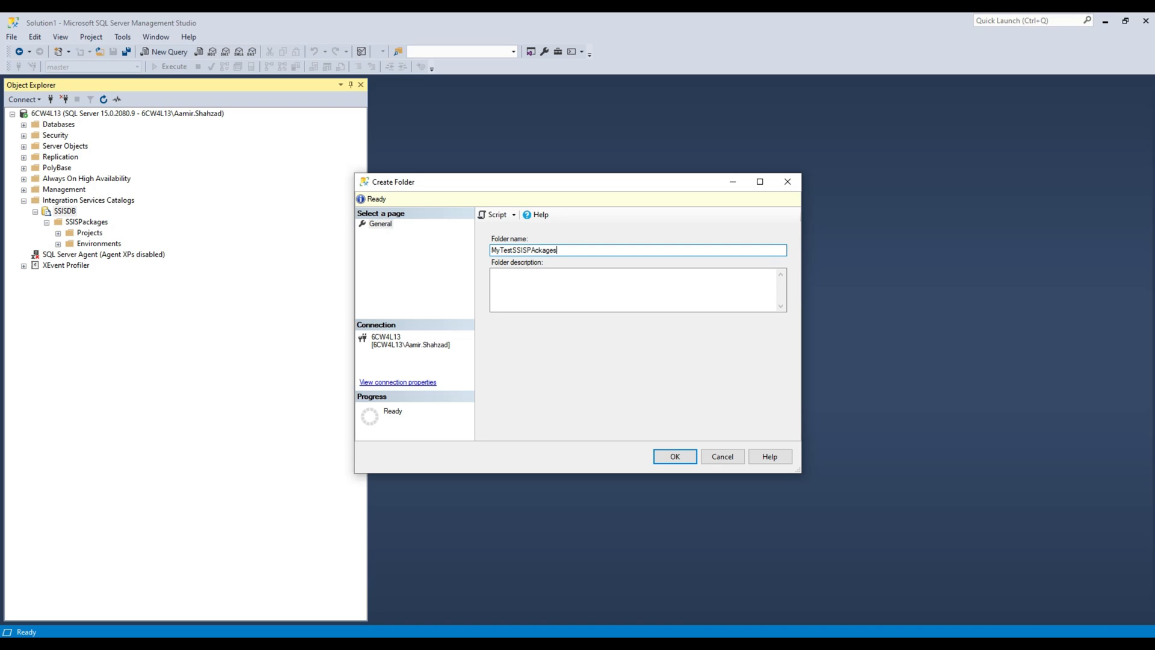
pyautogui.click(673, 456)
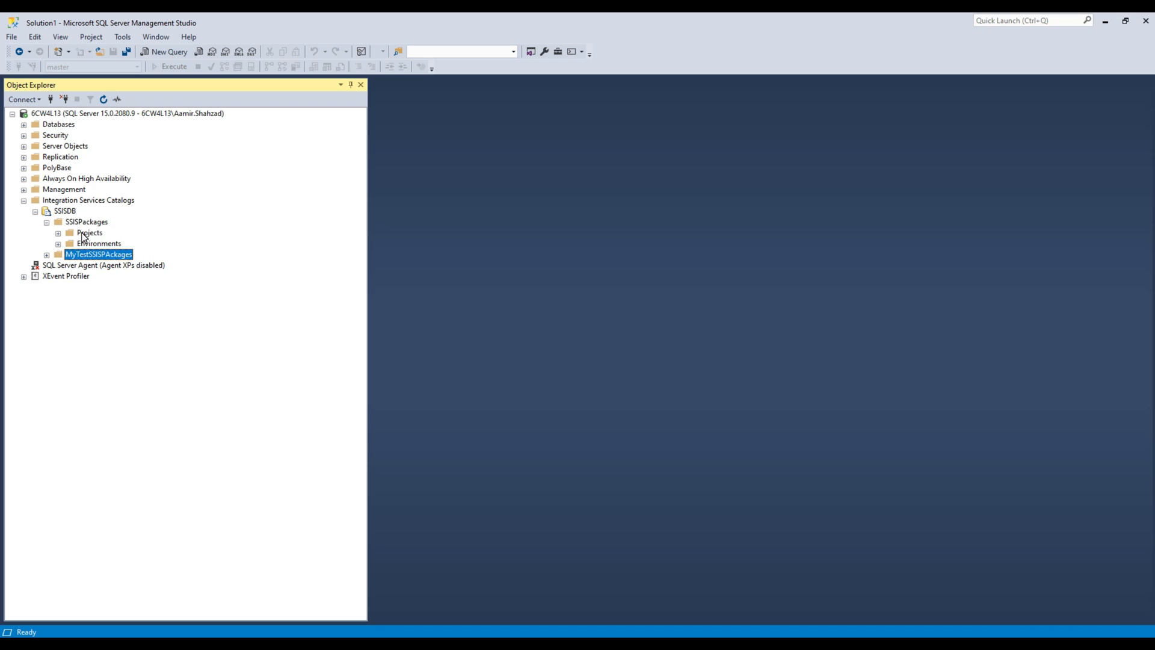
# Step: Expand Myproject's Packages folder to reveal TestSSISPackage.dtsx
pyautogui.click(99, 243)
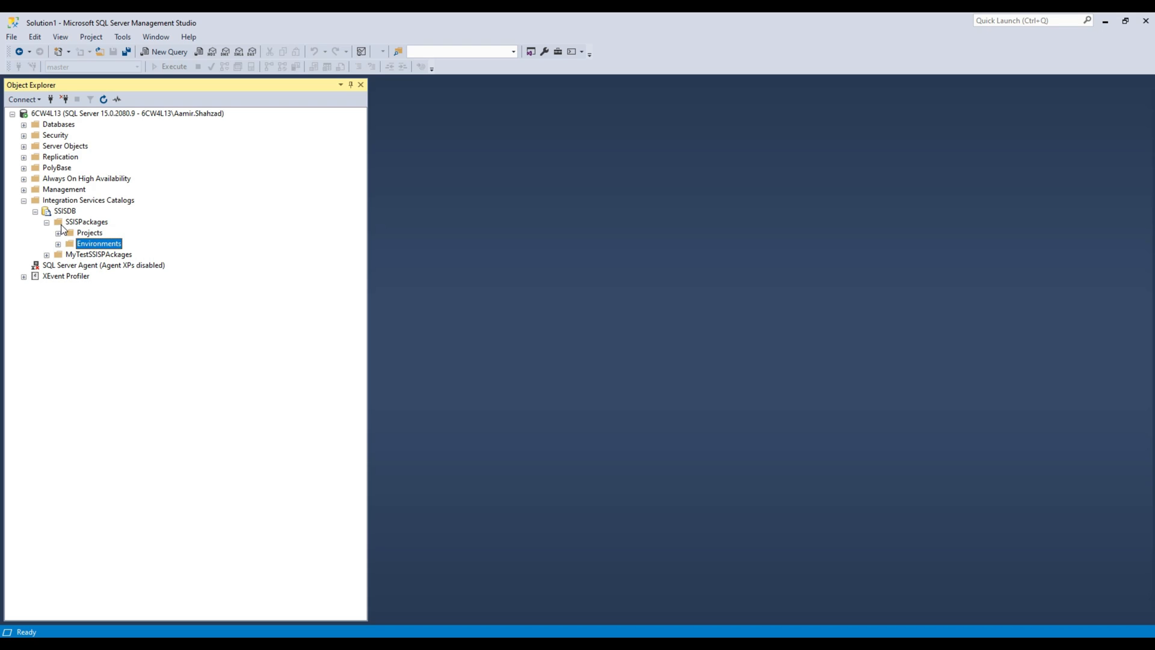
pyautogui.click(86, 222)
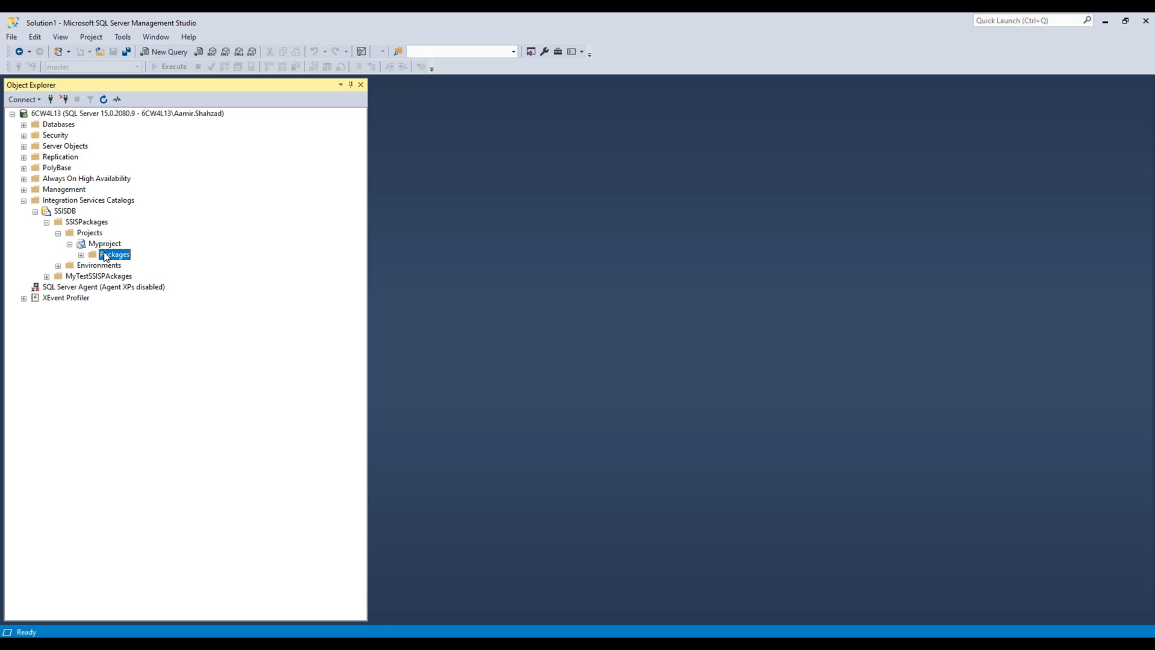
pyautogui.click(80, 253)
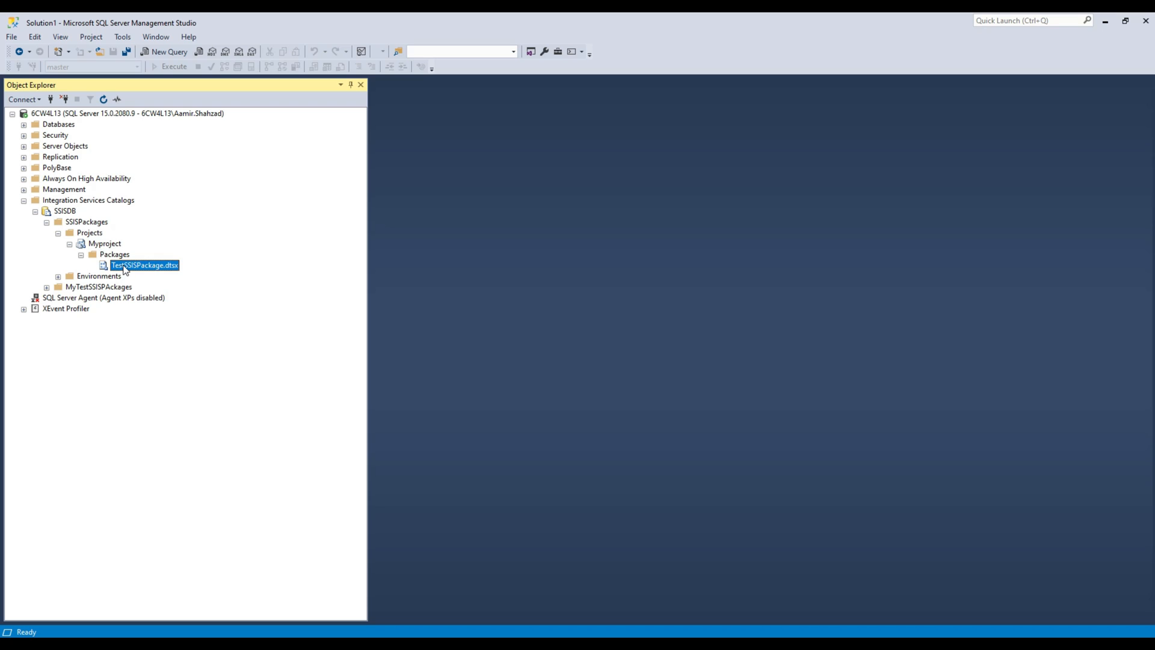
pyautogui.moveTo(175, 272)
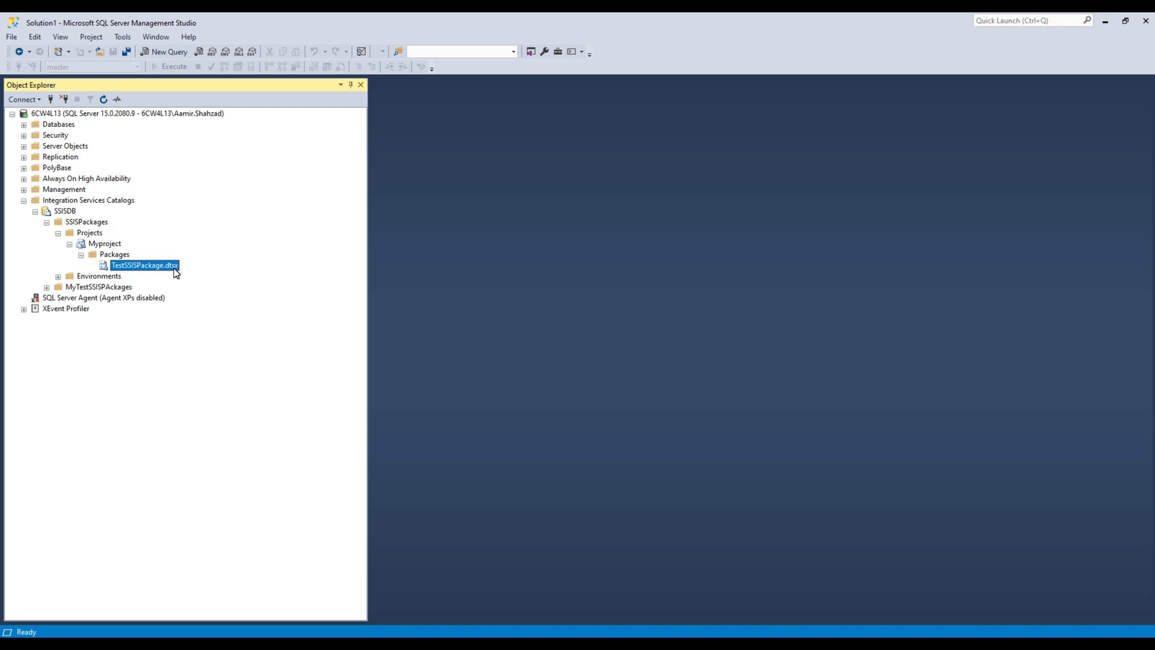
pyautogui.moveTo(170, 273)
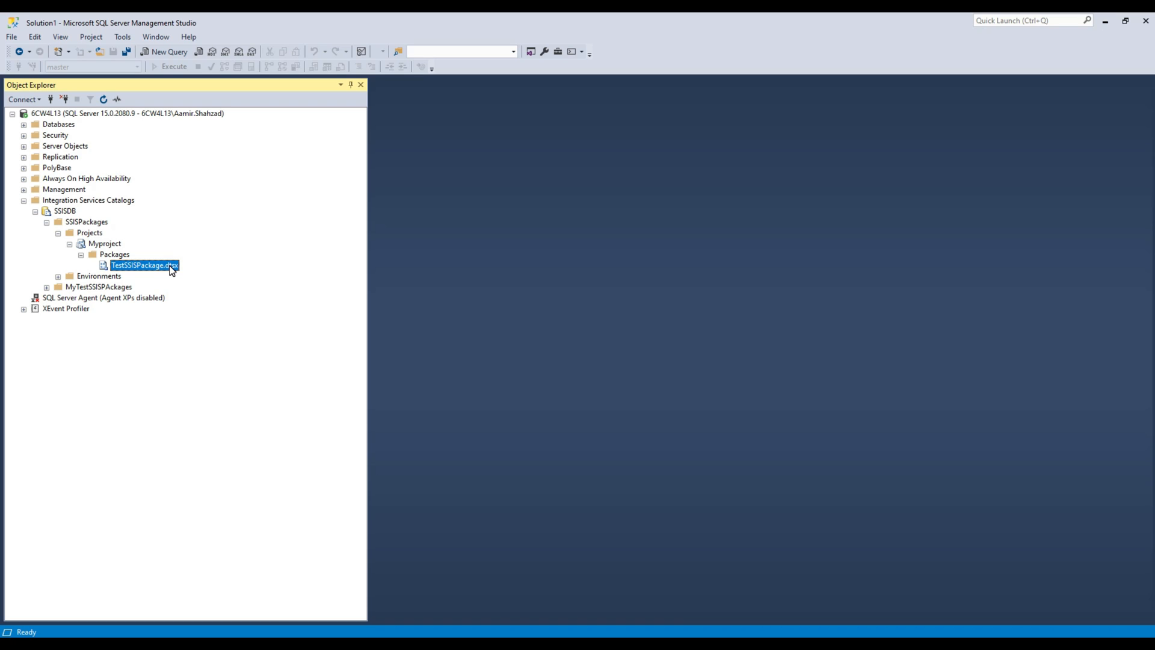
pyautogui.moveTo(217, 265)
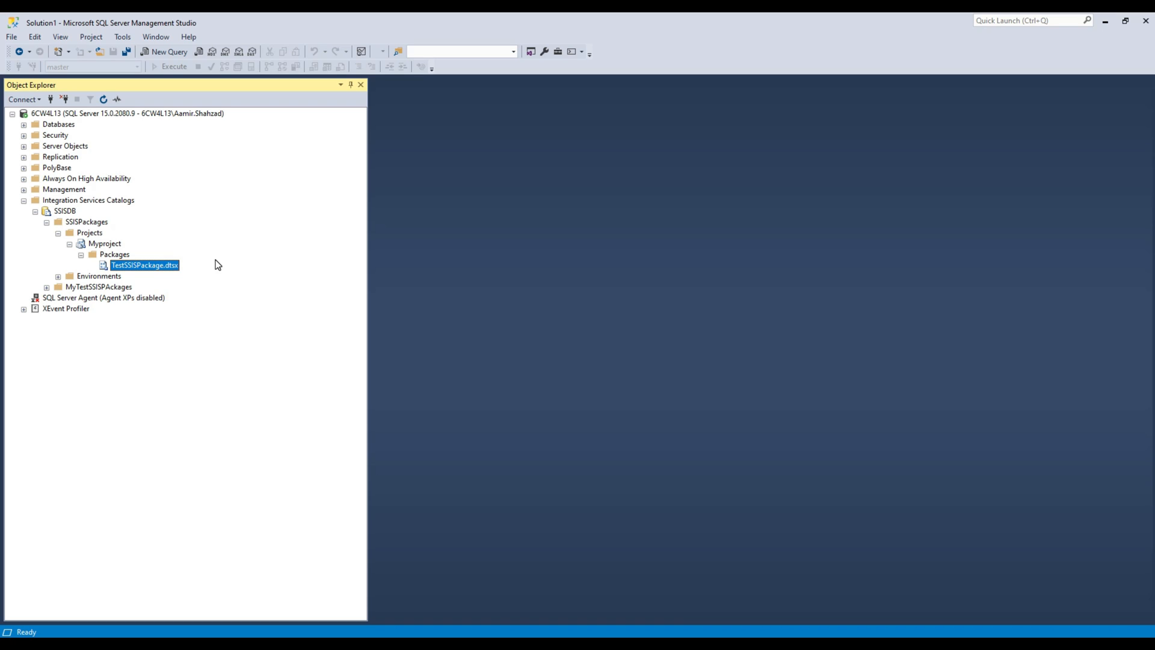
pyautogui.moveTo(135, 267)
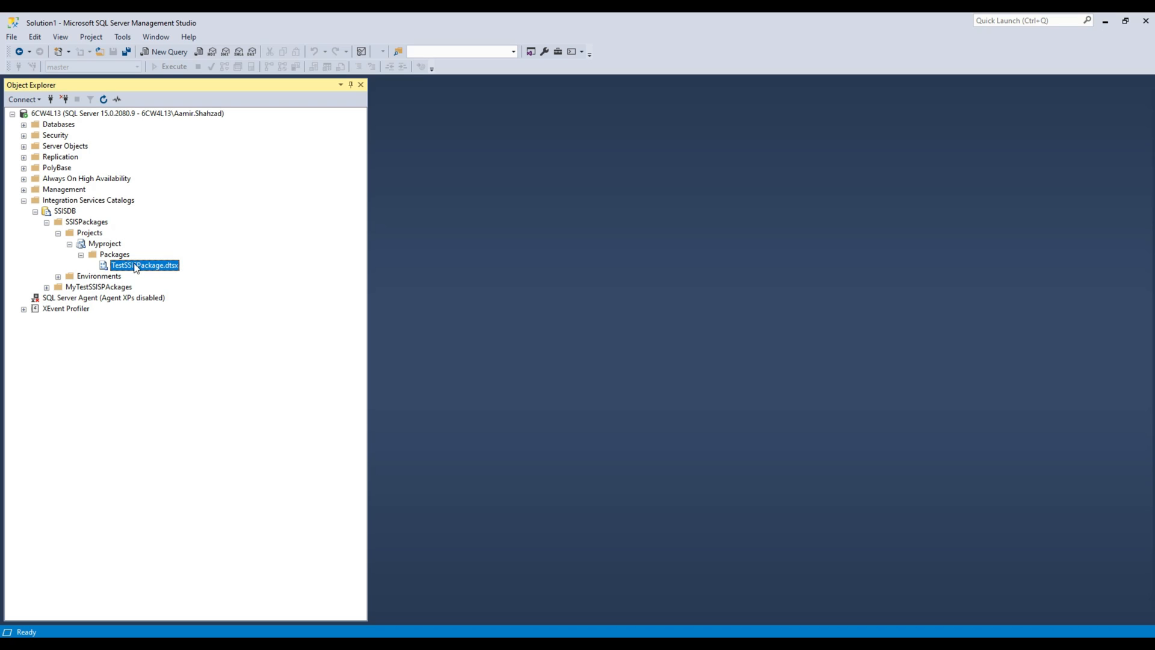
# Step: Export Myproject to Downloads as ssispackages.ispac
pyautogui.click(80, 243)
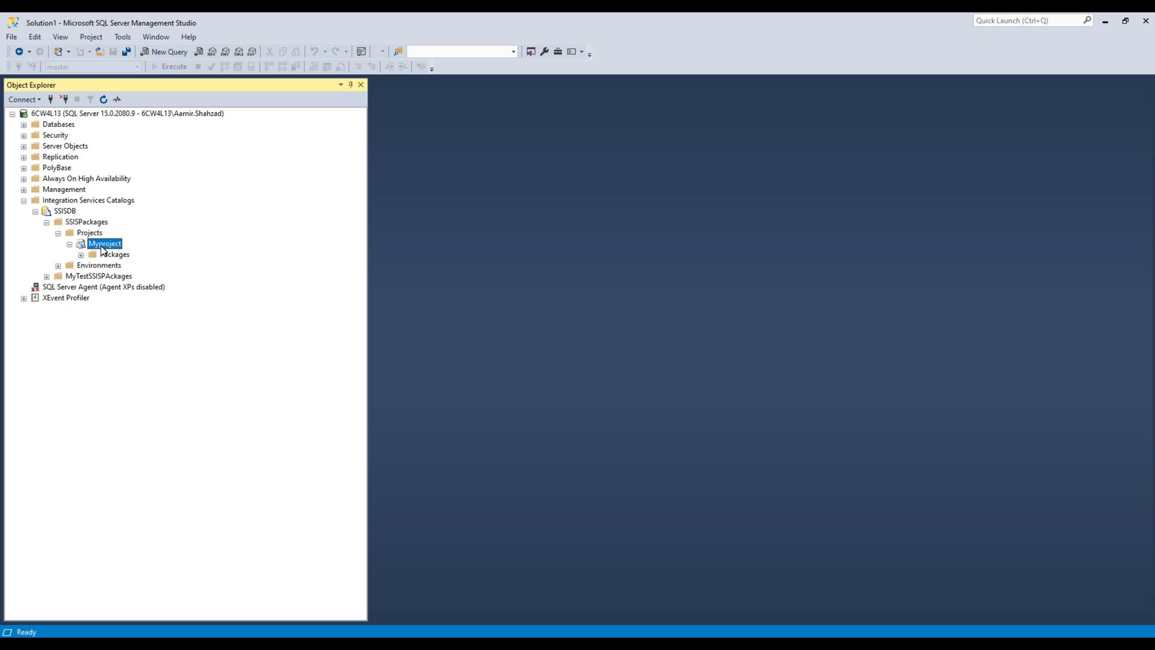
pyautogui.rightClick(104, 243)
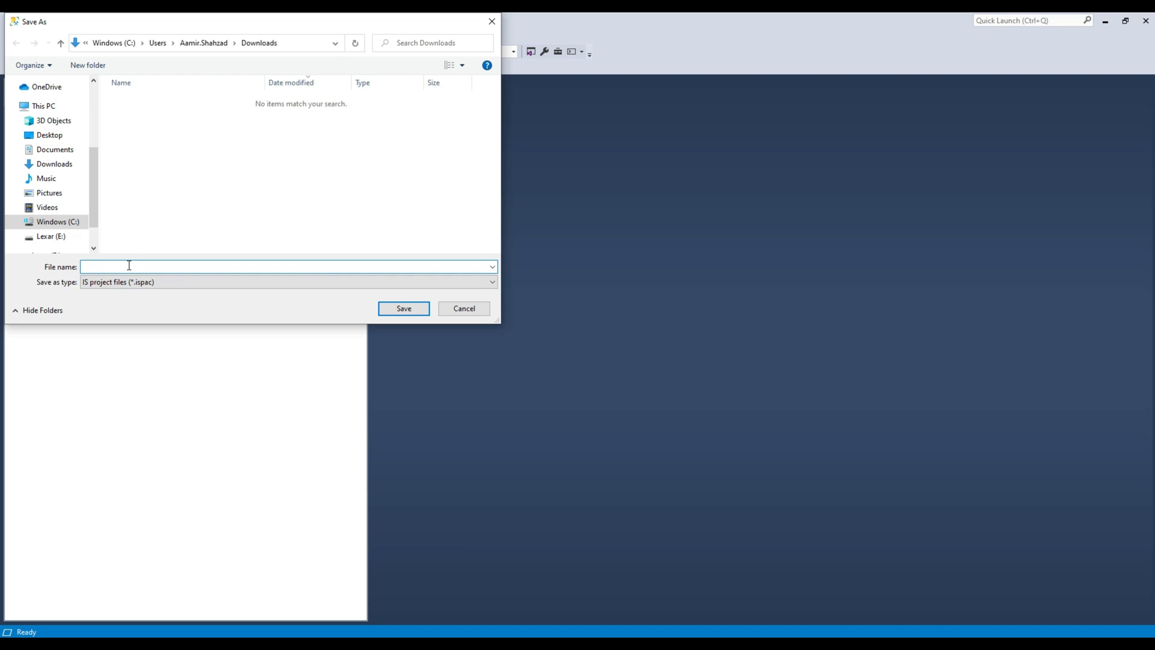
pyautogui.write('ssispackag')
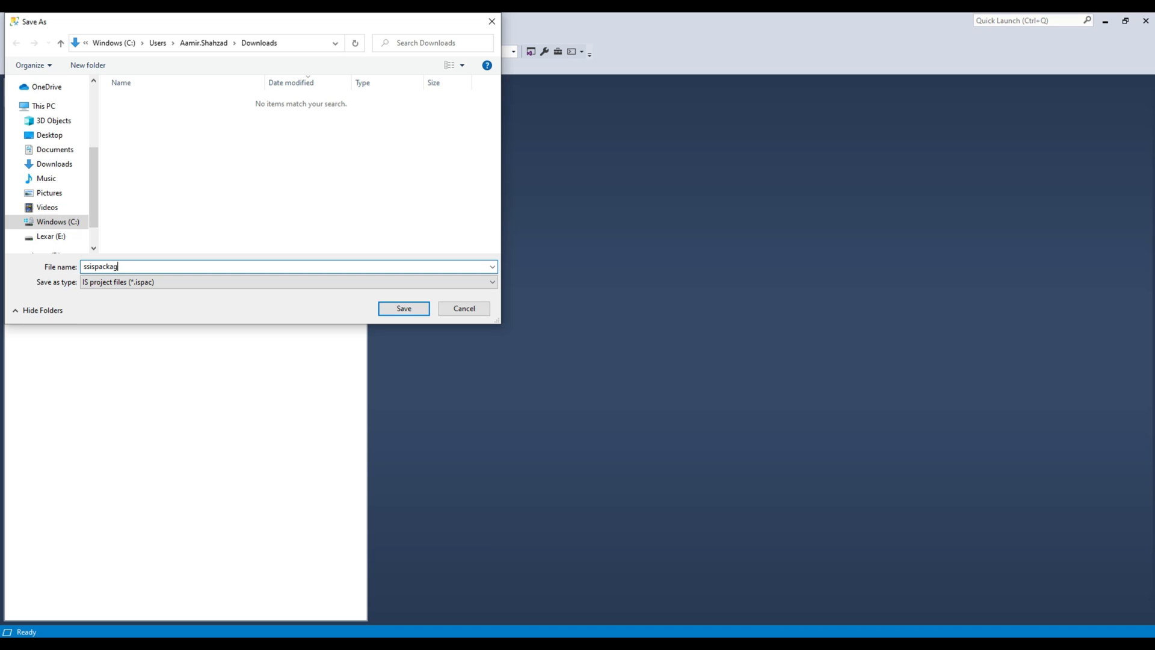
pyautogui.write('es')
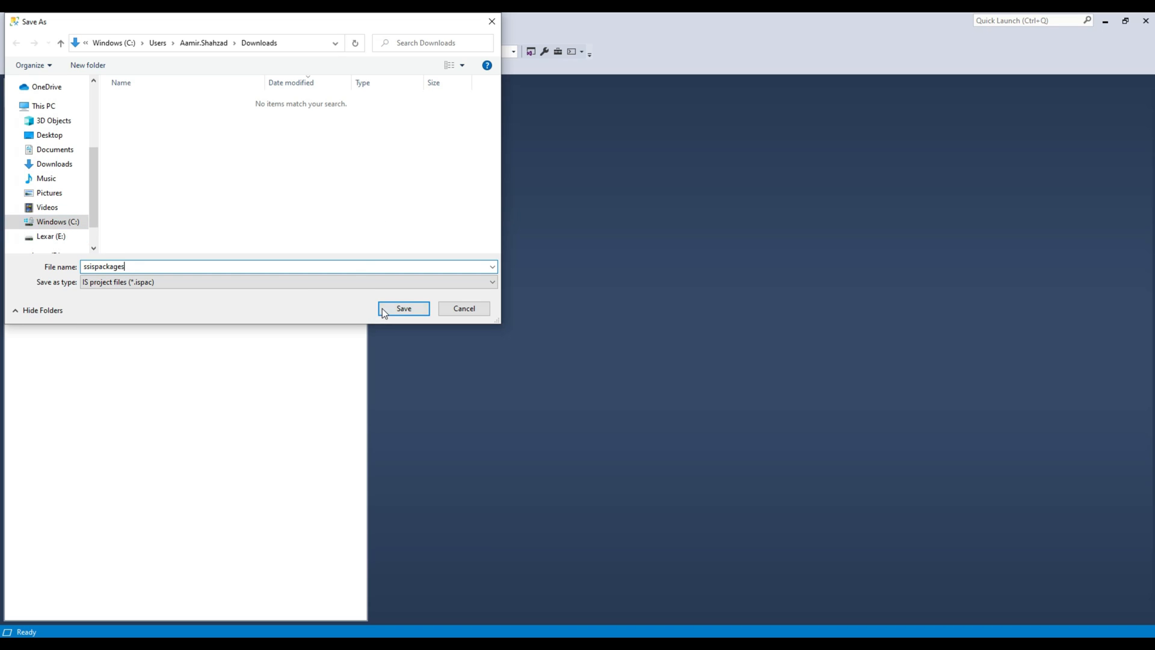
pyautogui.click(403, 308)
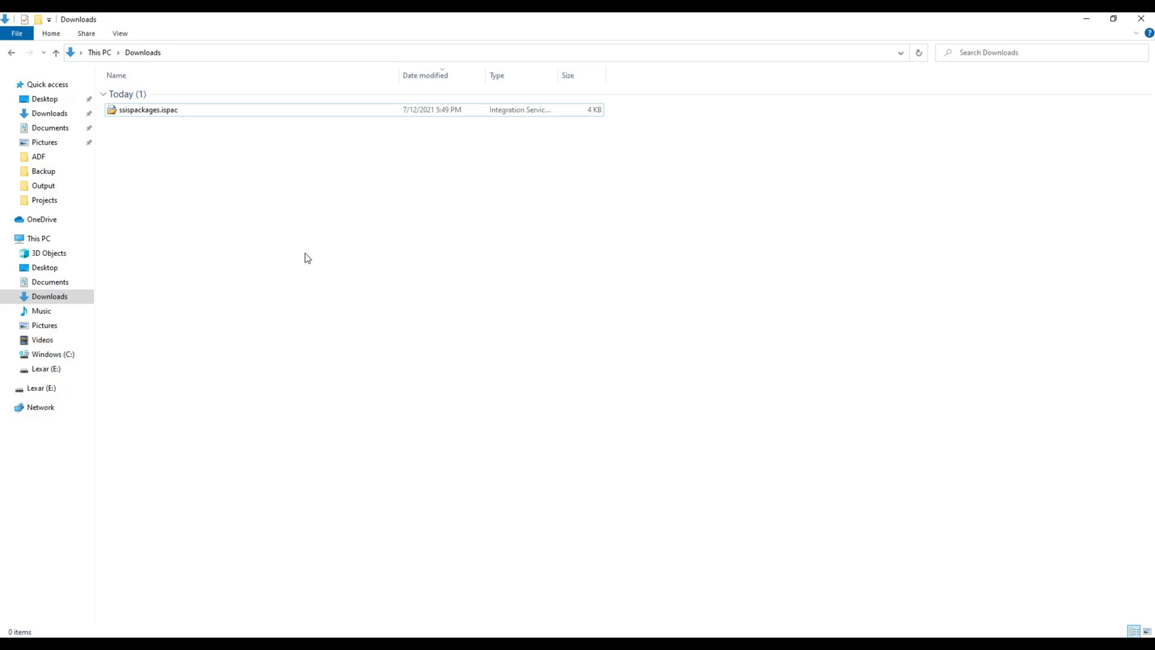
# Step: Rename ssispackages.ispac to ssispackages.zip, accepting the extension change warning
pyautogui.click(147, 108)
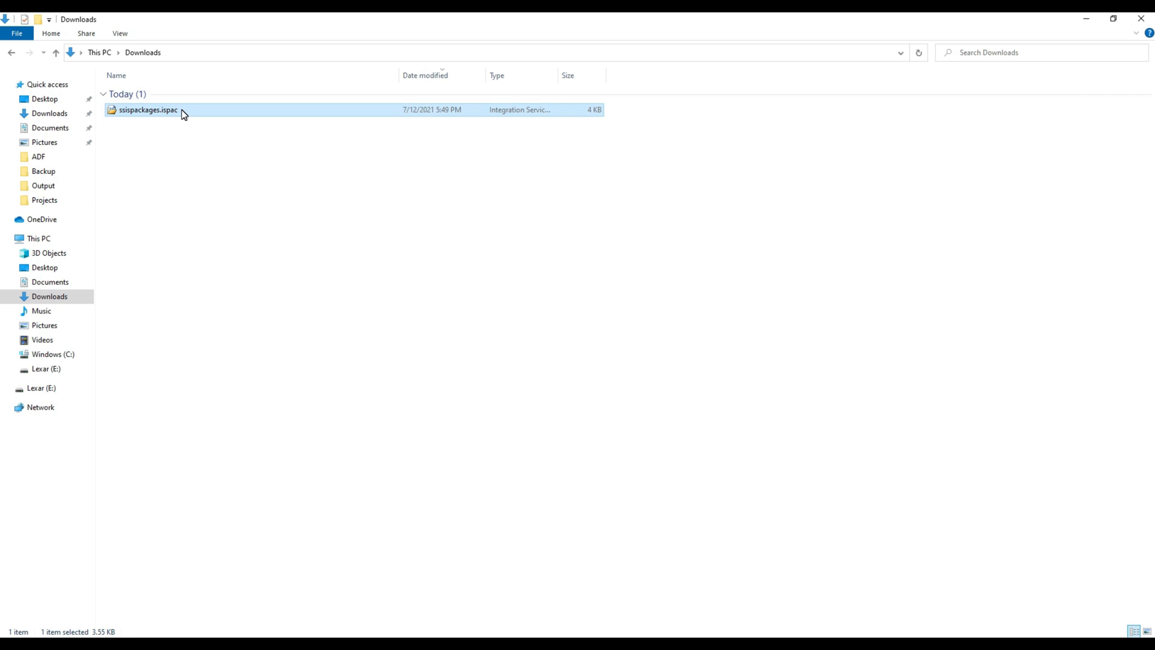
pyautogui.click(147, 109)
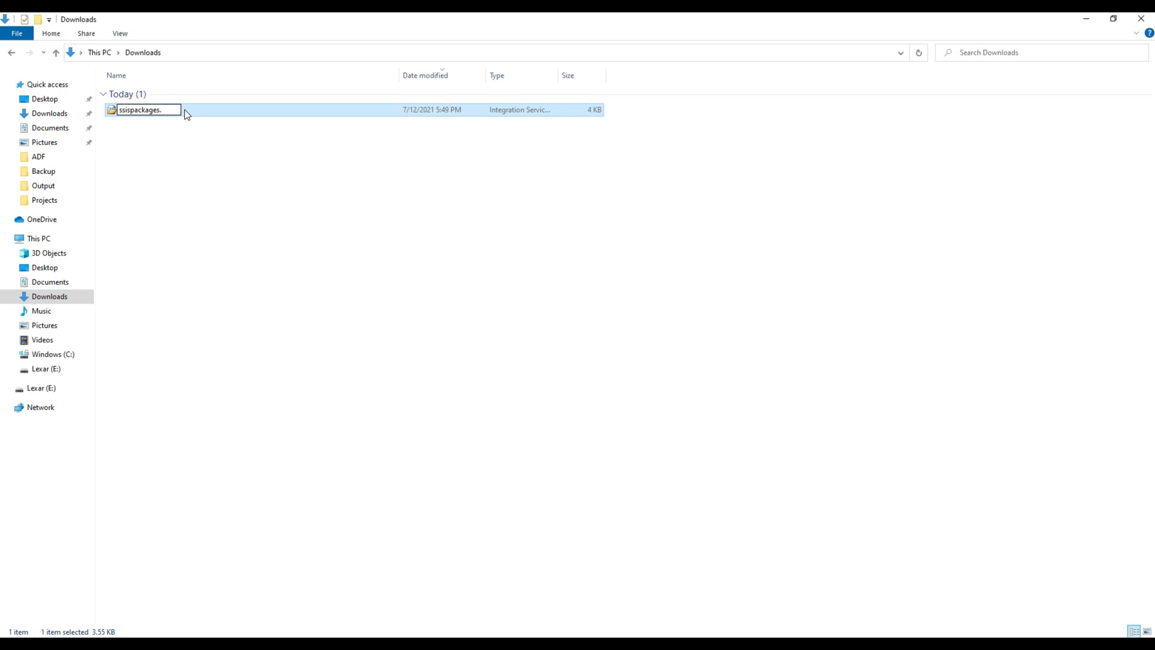
pyautogui.write('zip')
pyautogui.press('Return')
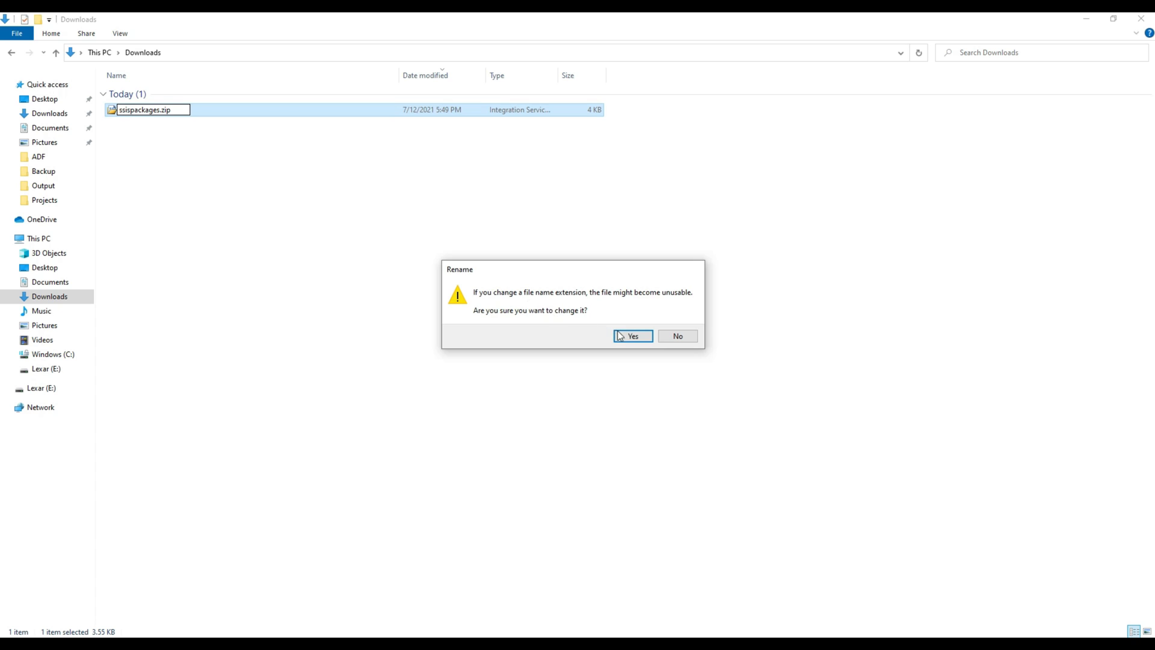
pyautogui.click(631, 335)
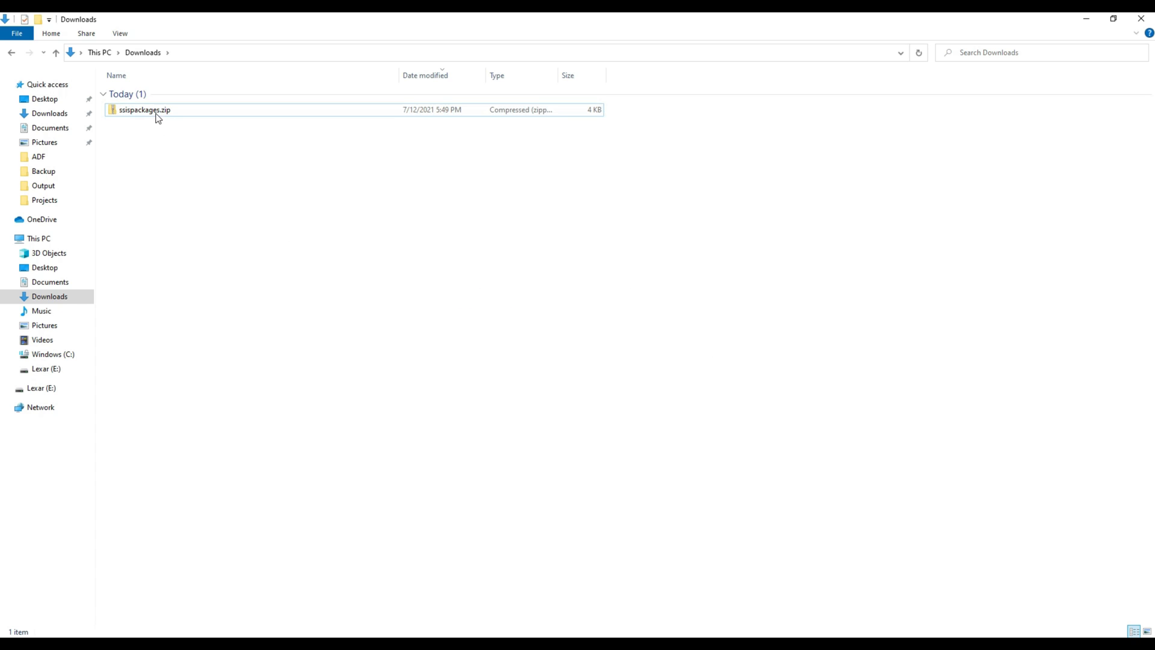
pyautogui.rightClick(144, 109)
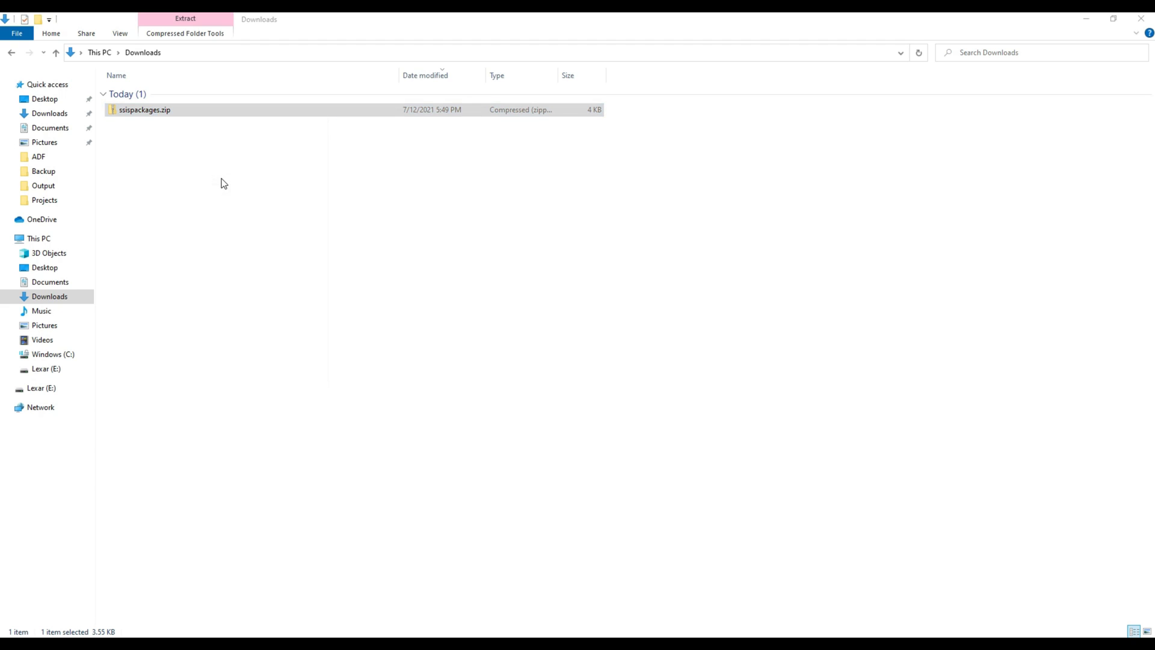
# Step: Extract ssispackages.zip into a ssispackages folder and open it to TestSSISPackage.dtsx
pyautogui.click(184, 19)
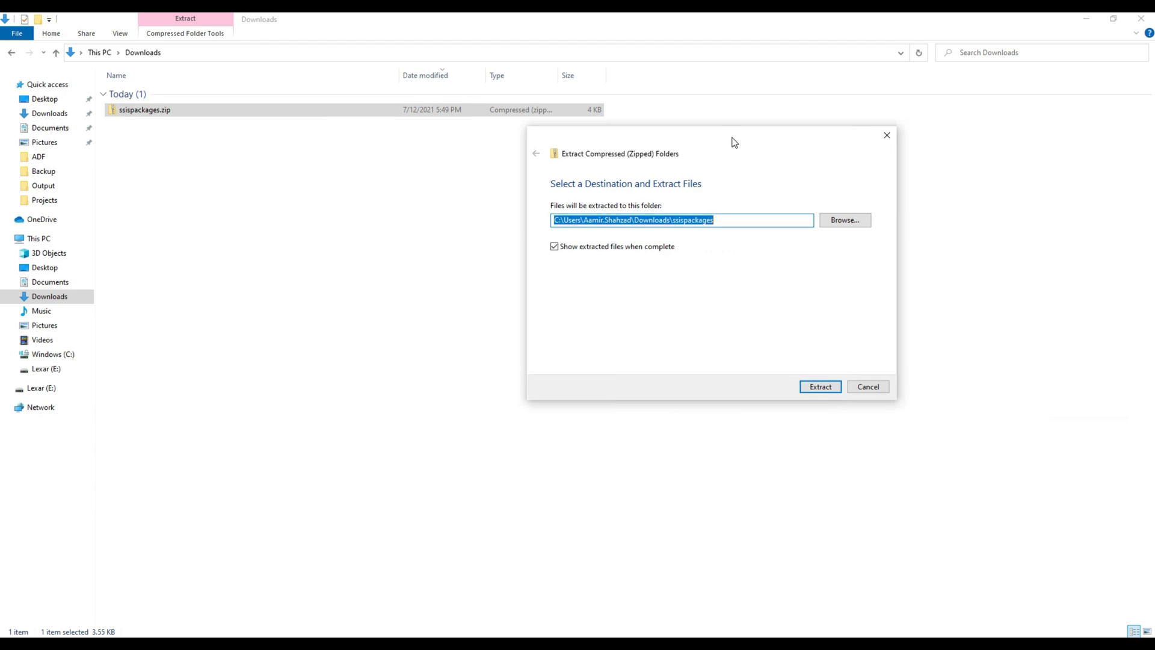
pyautogui.click(819, 386)
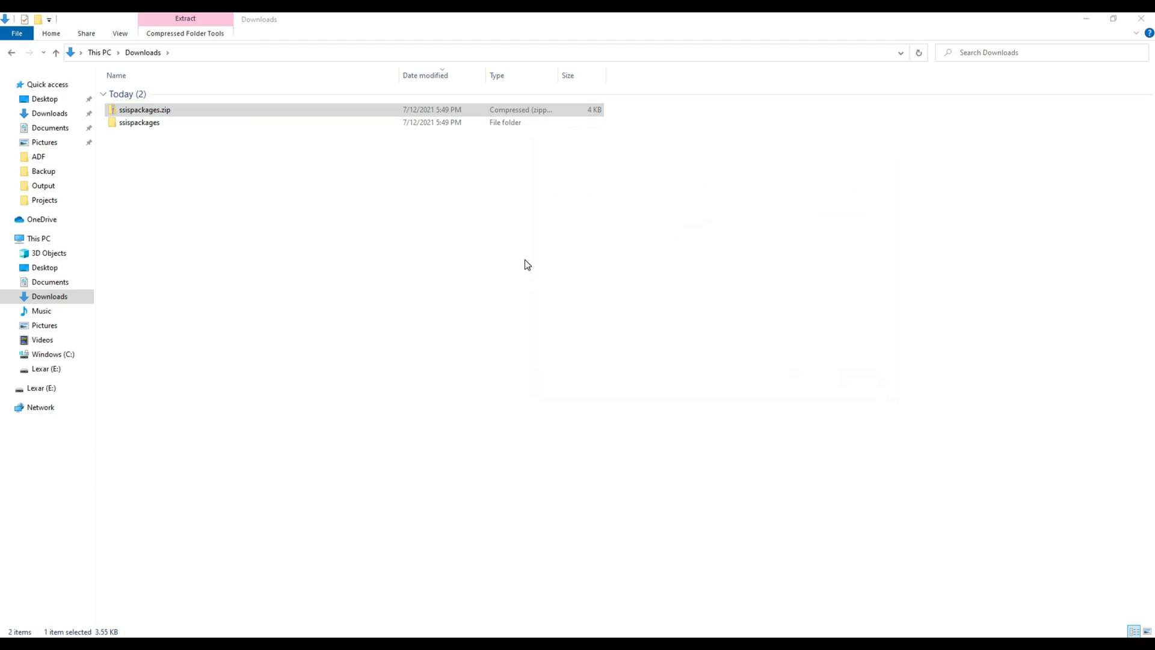
pyautogui.doubleClick(139, 122)
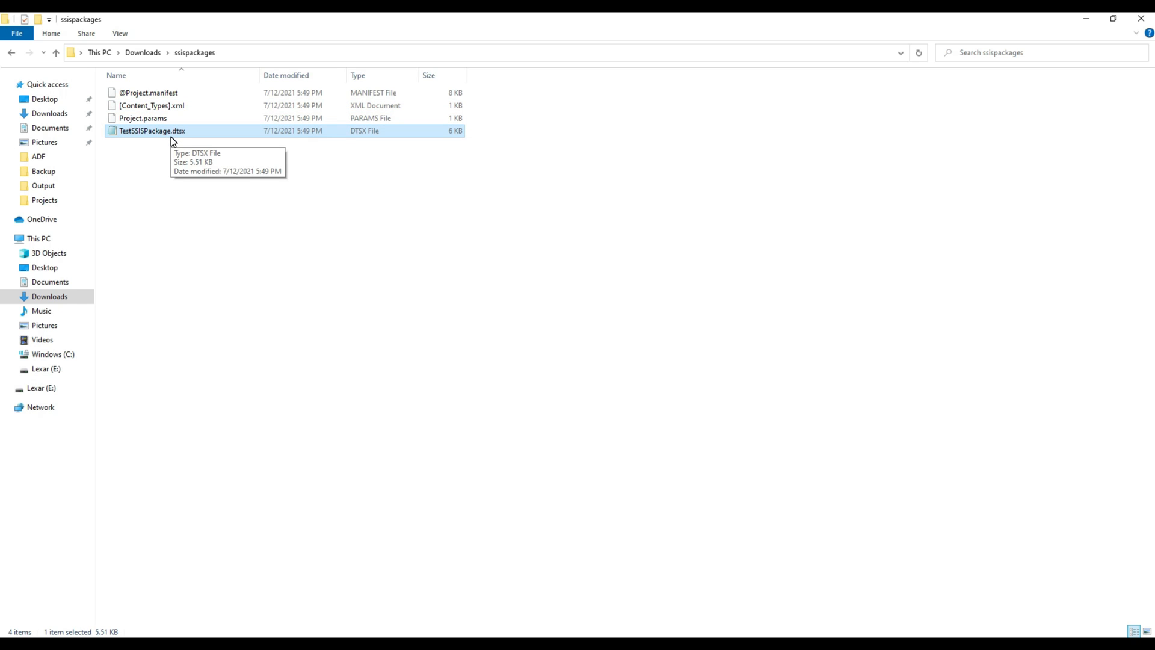
pyautogui.rightClick(151, 130)
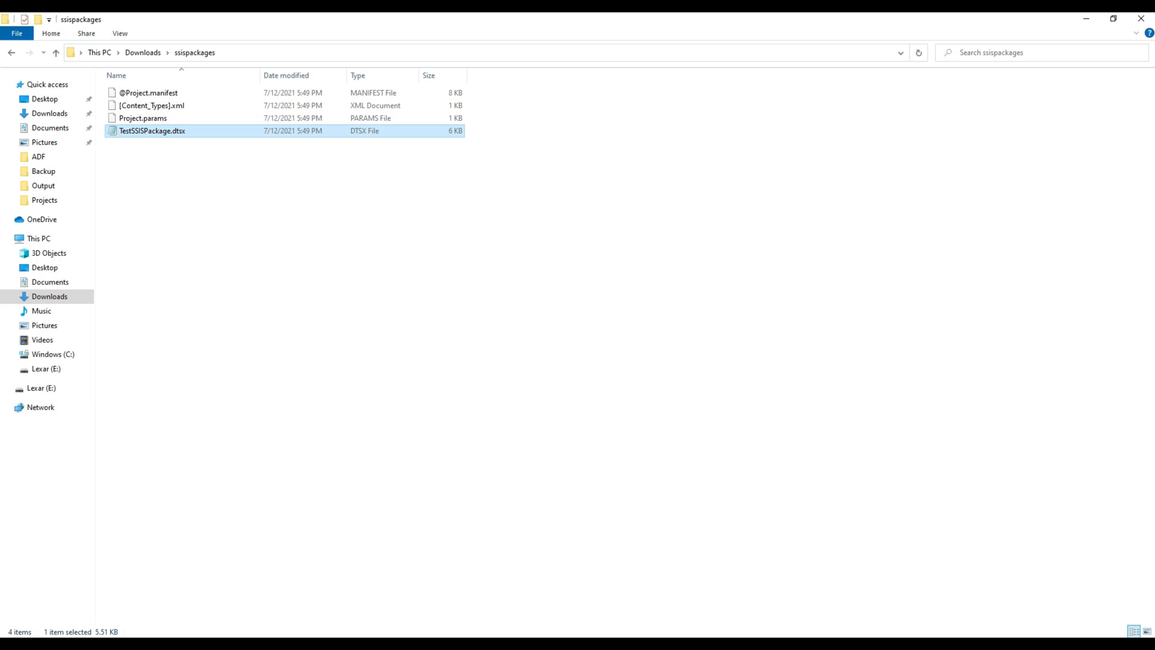
# Step: Add TestSSISPackage.dtsx under SSIS Packages and open it to the Execute SQL Task
pyautogui.doubleClick(151, 130)
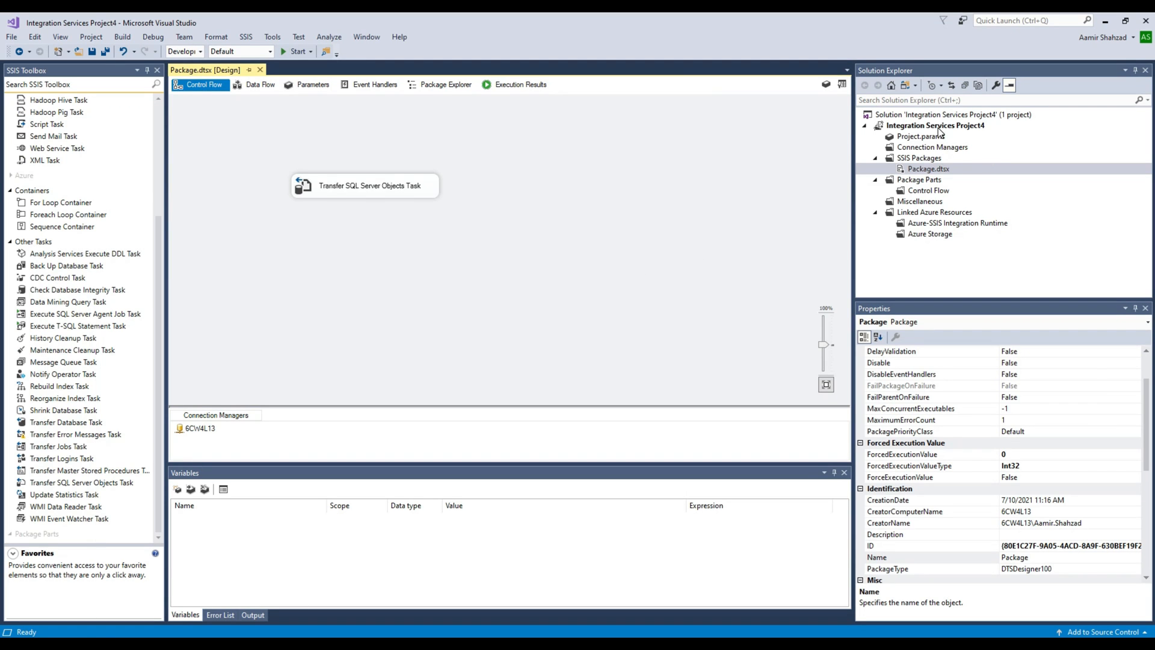
pyautogui.click(918, 158)
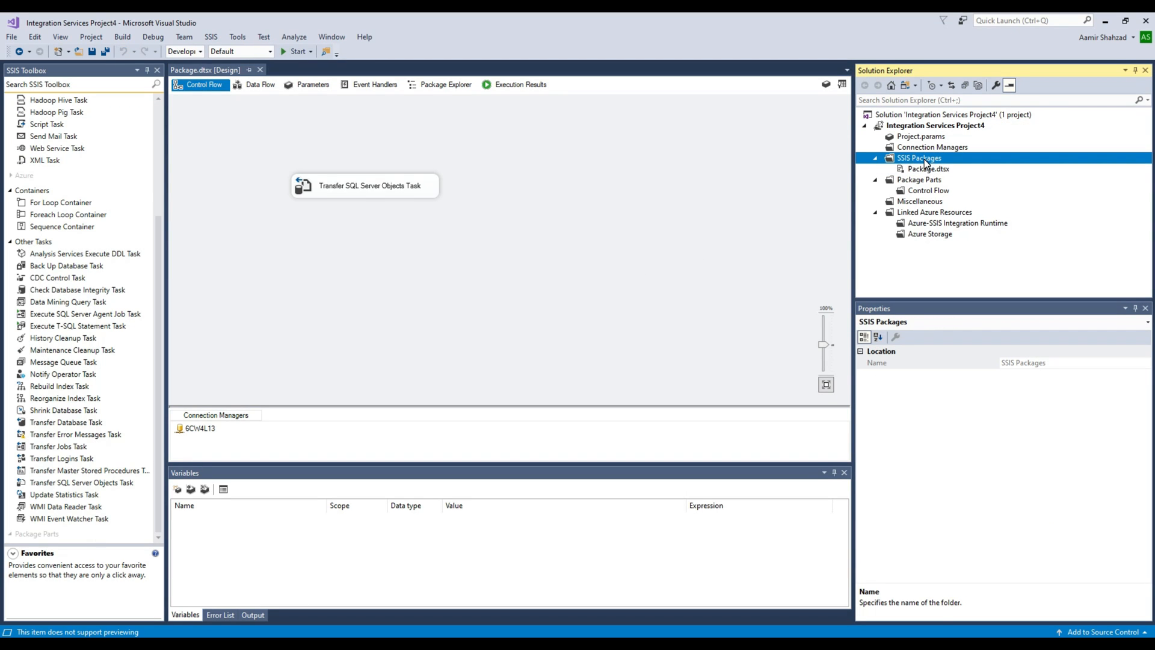
pyautogui.rightClick(918, 158)
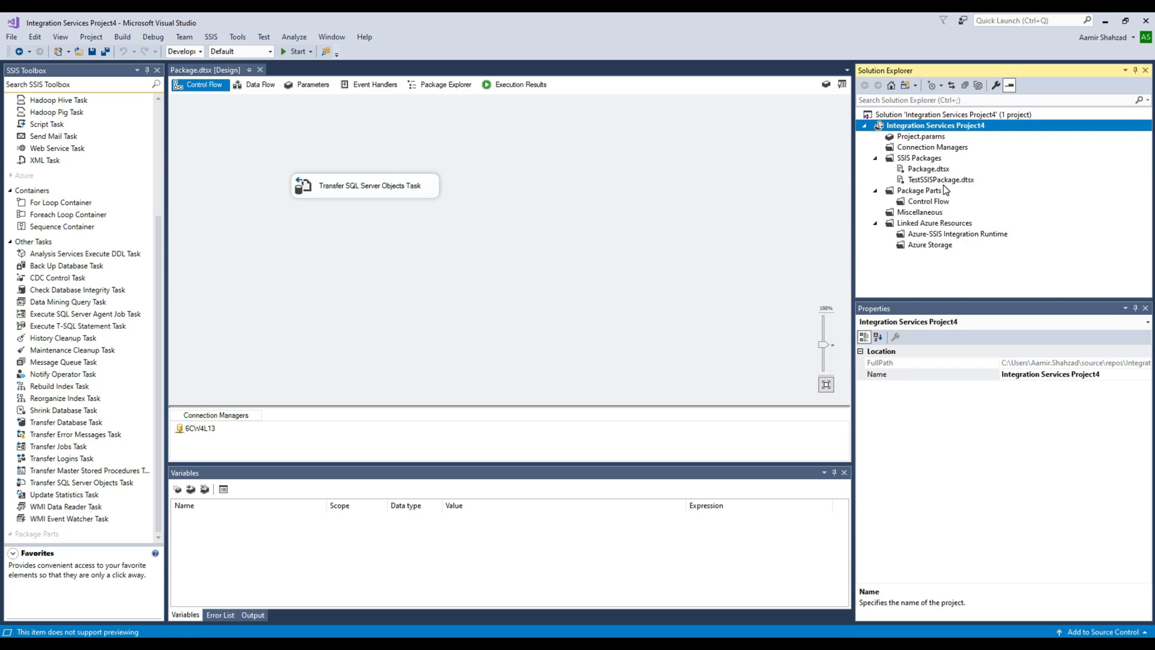
pyautogui.doubleClick(941, 179)
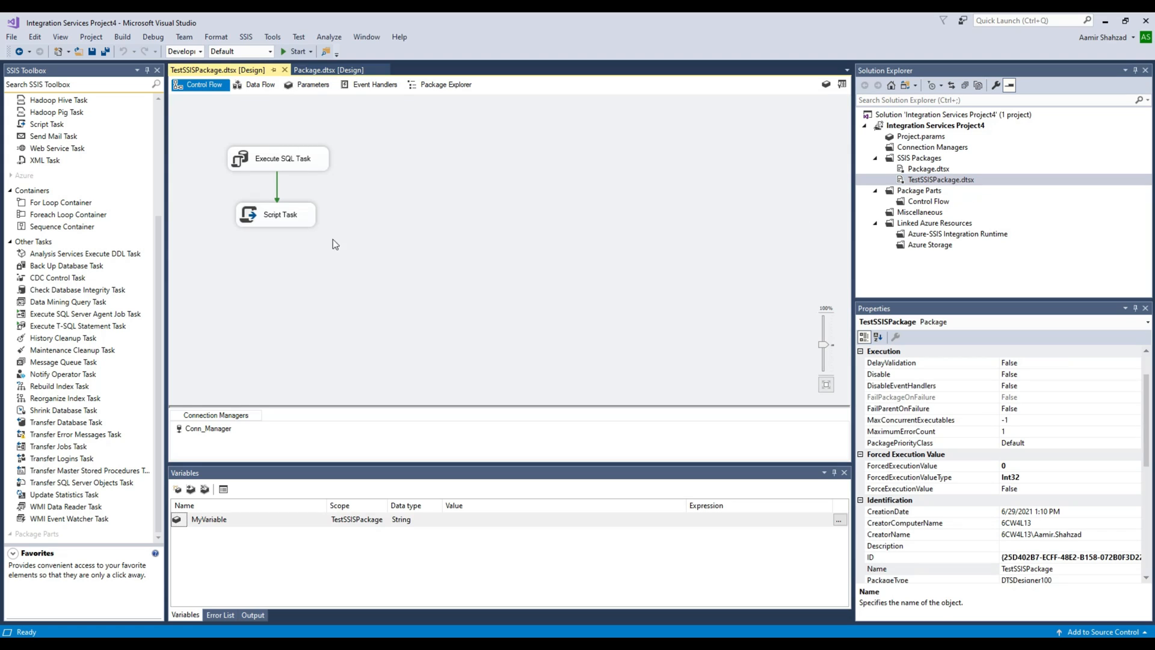
pyautogui.click(278, 157)
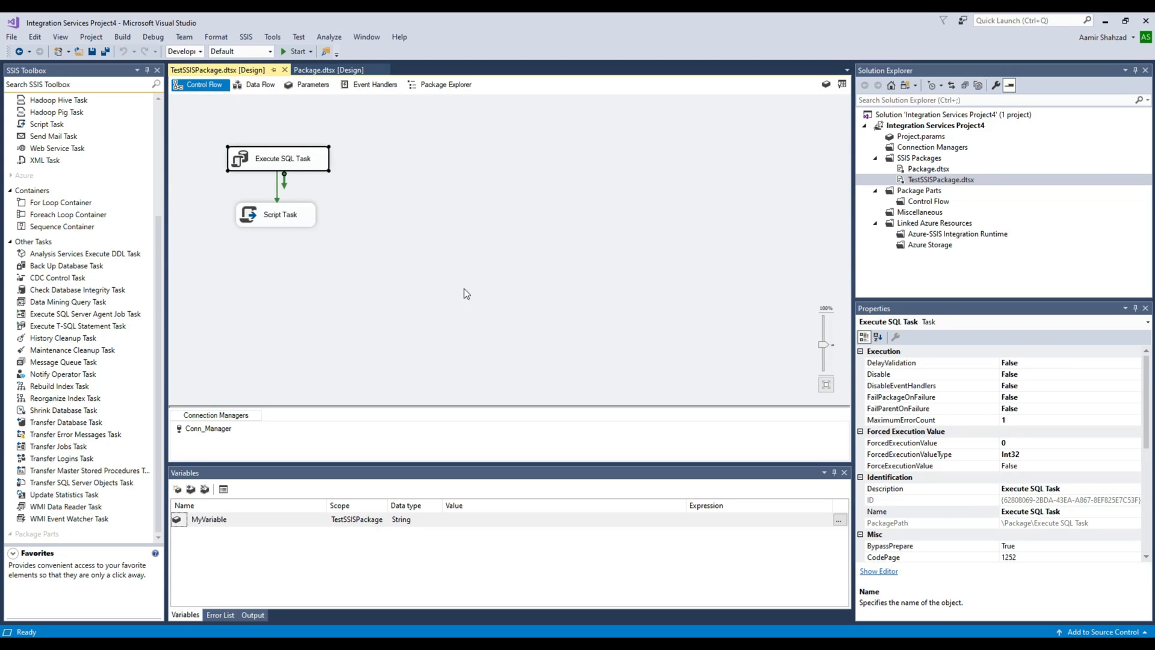
pyautogui.moveTo(246, 171)
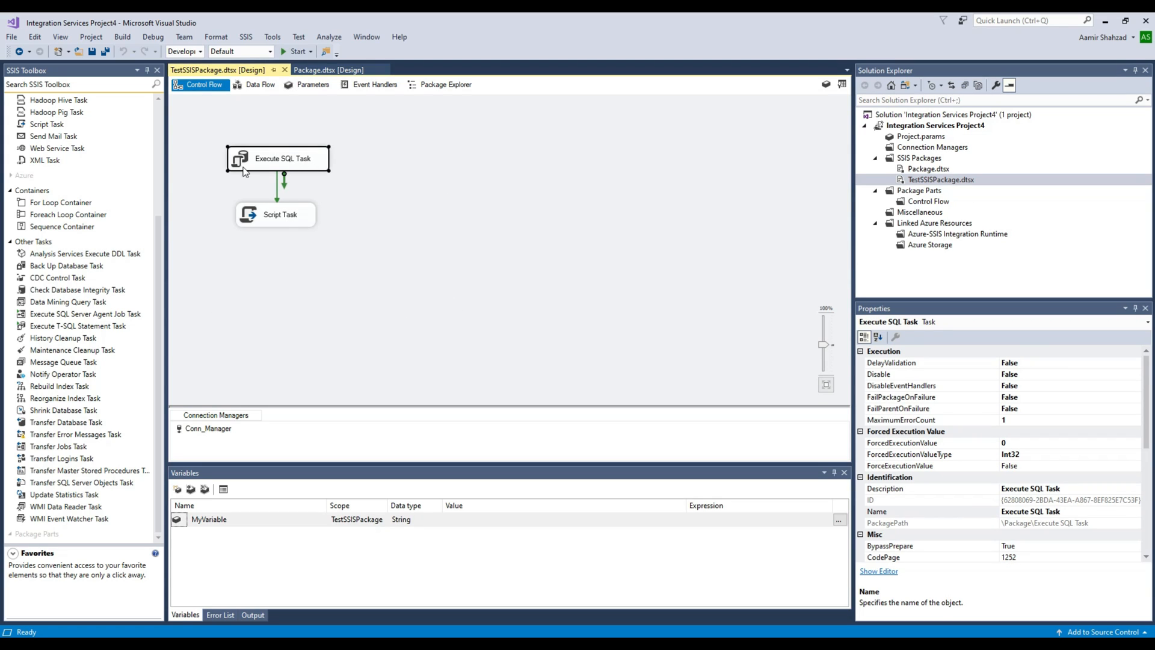
pyautogui.moveTo(315, 190)
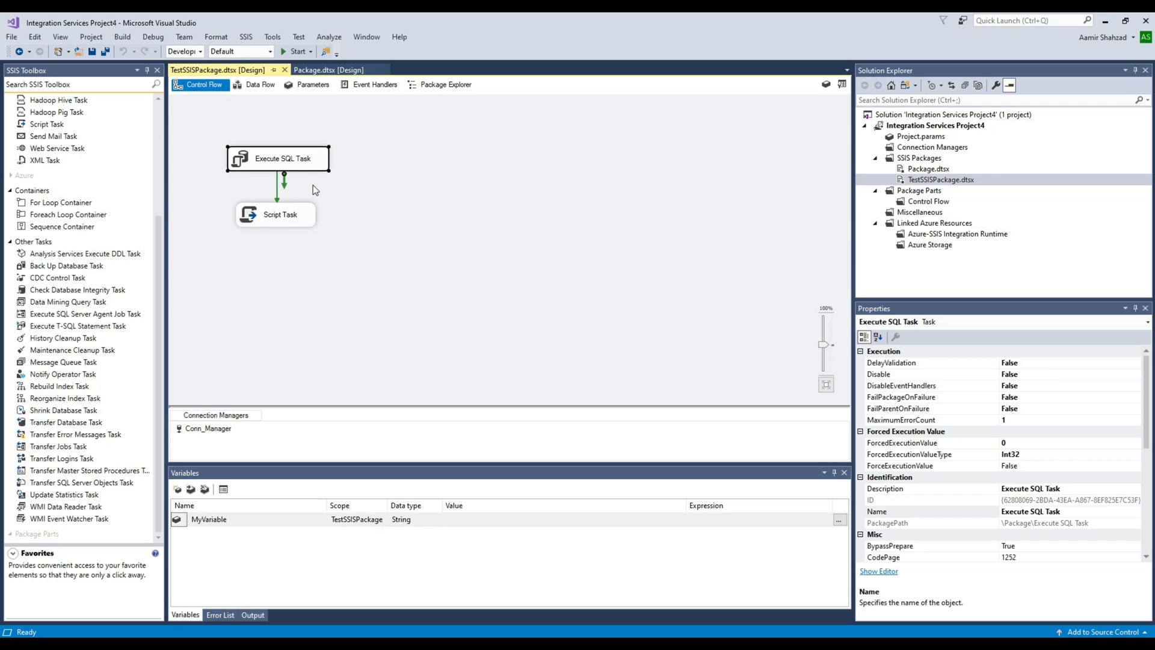
pyautogui.moveTo(493, 243)
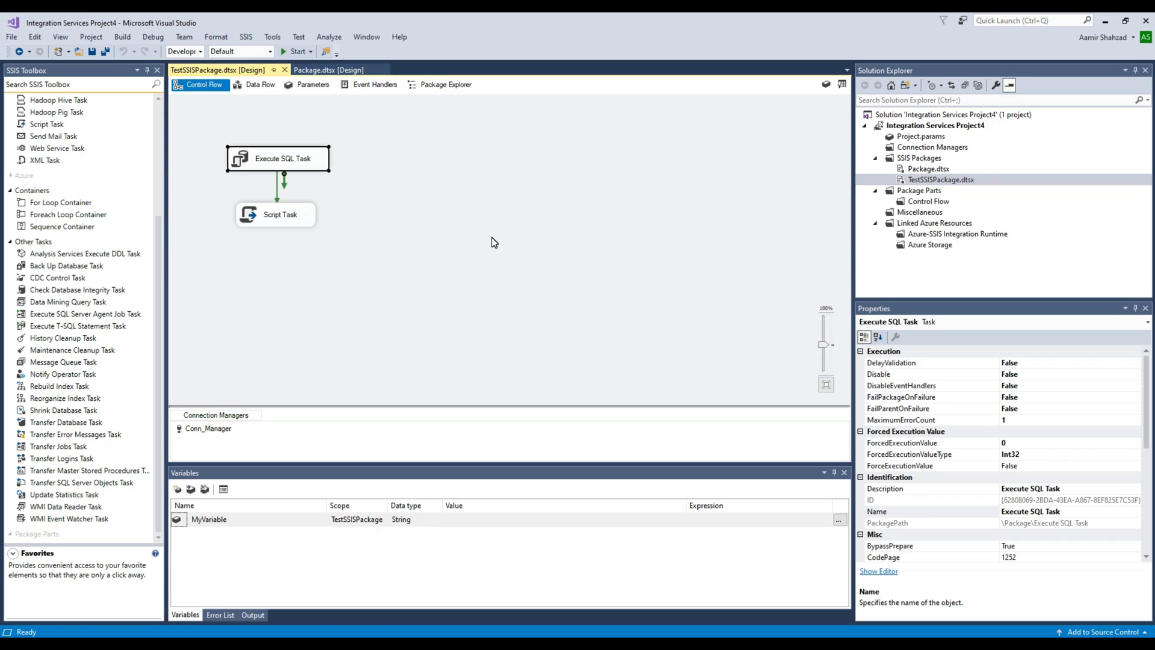
pyautogui.moveTo(327, 597)
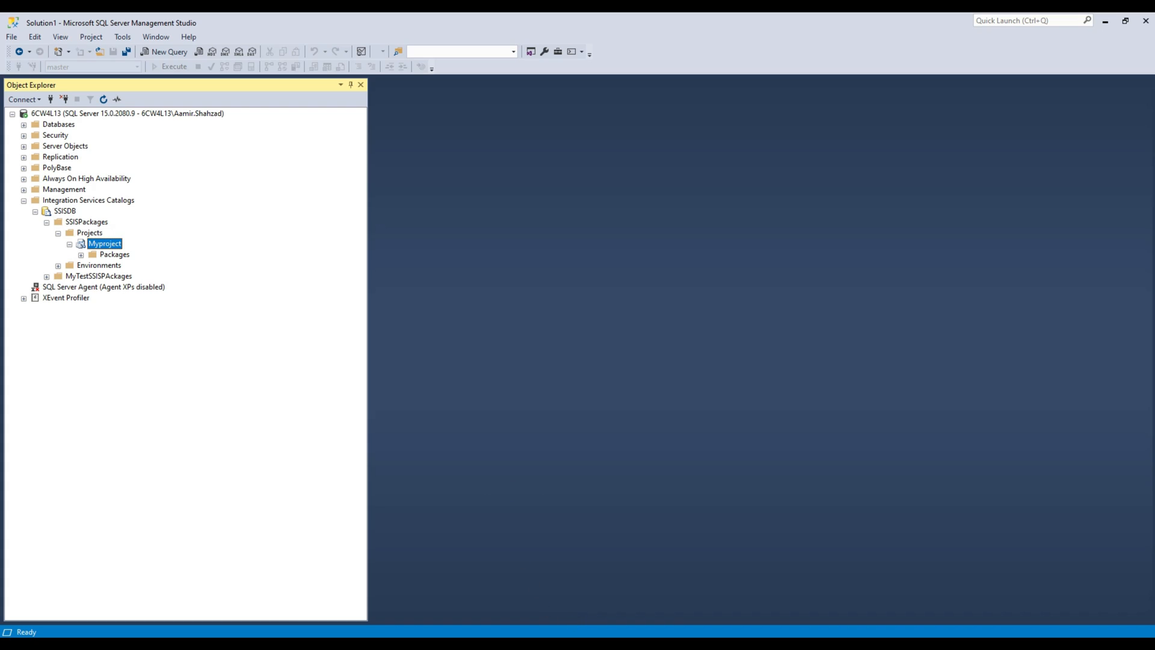
pyautogui.moveTo(690, 587)
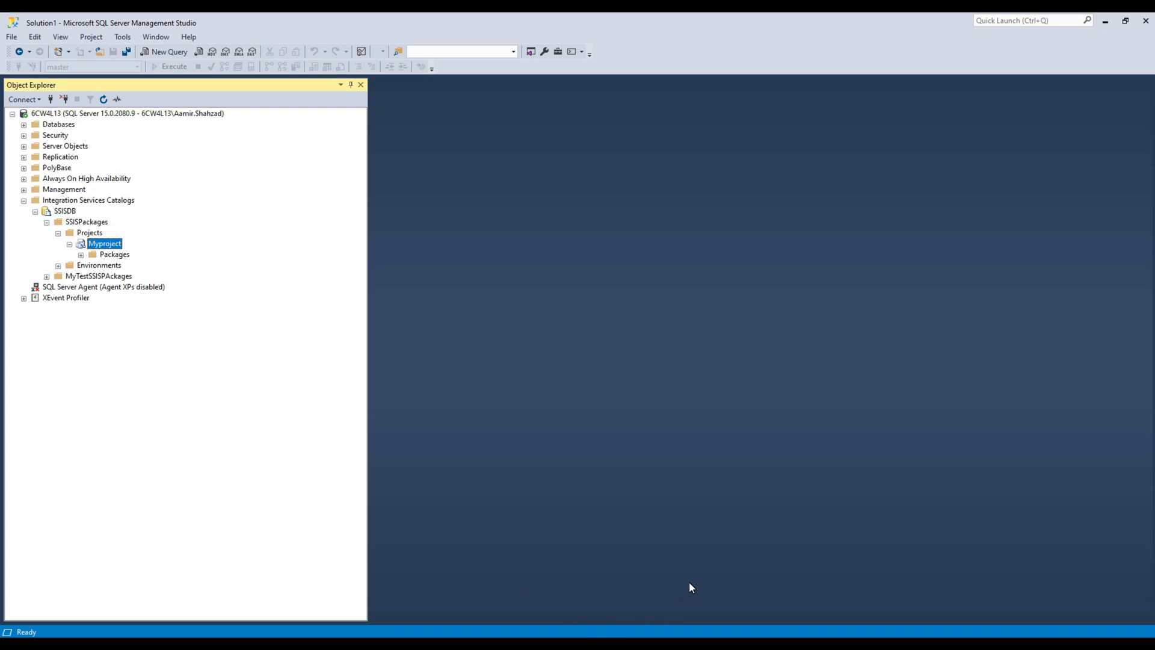
pyautogui.moveTo(578, 604)
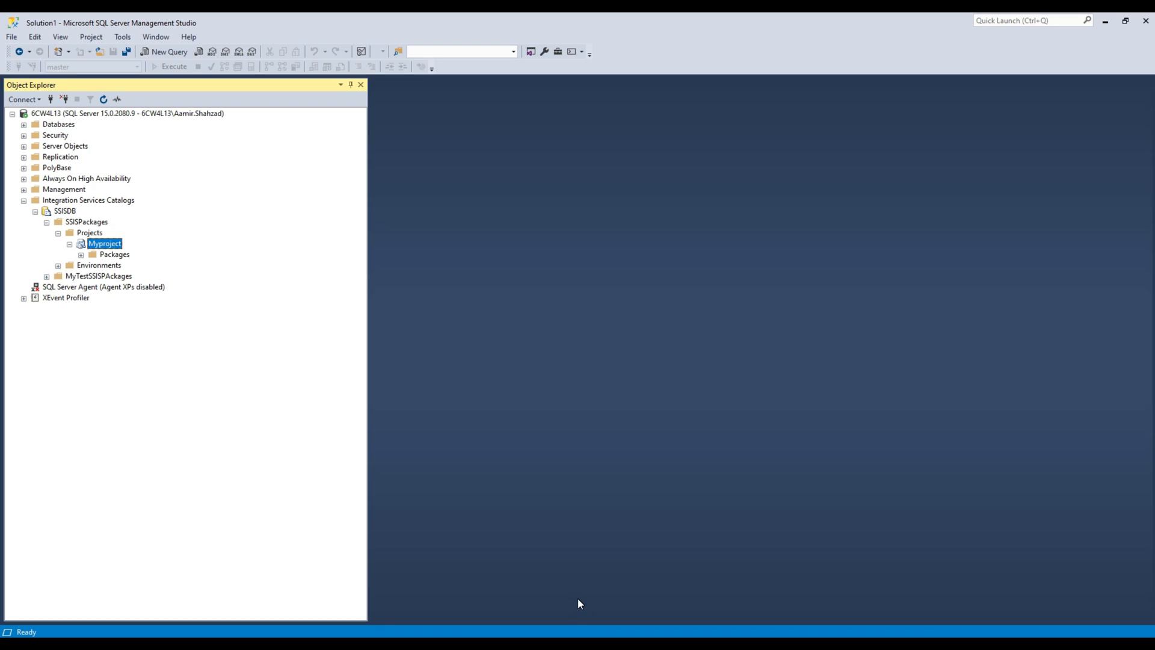
pyautogui.moveTo(489, 610)
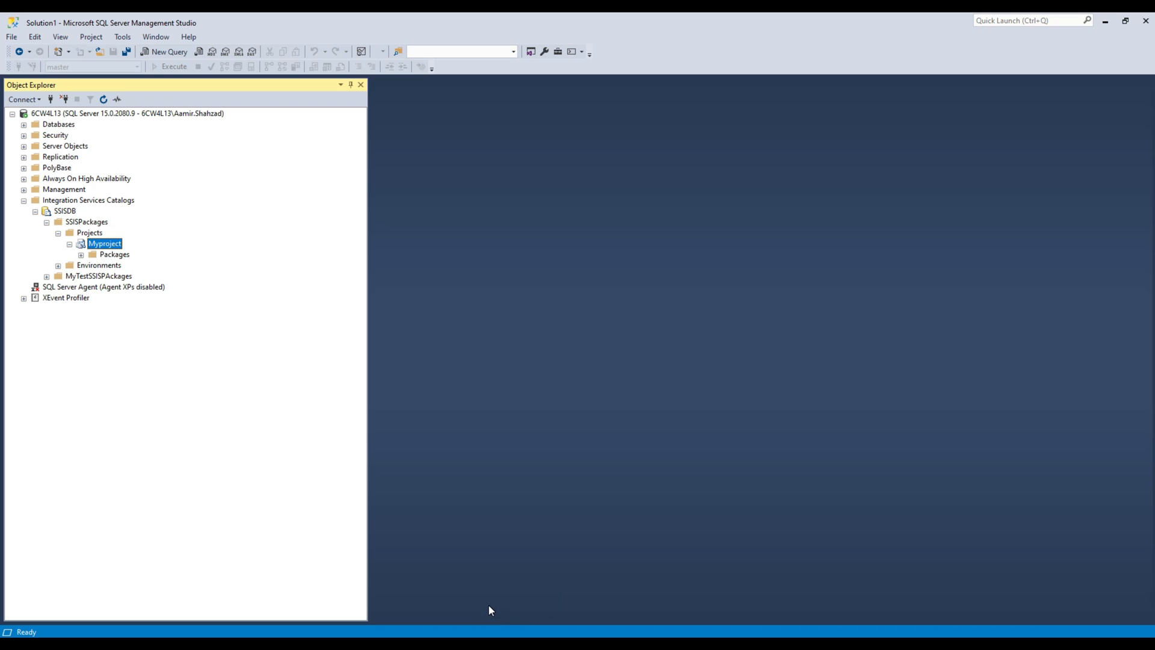